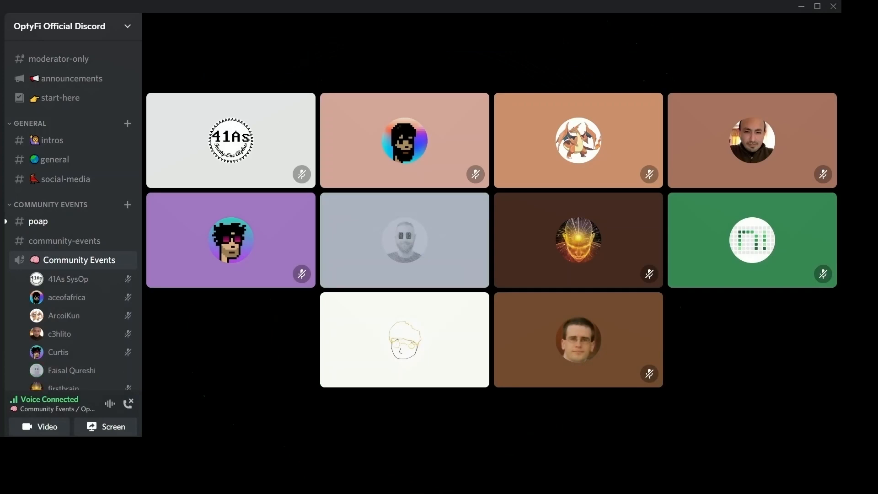
# Wait in the Community Events voice call until Faisal Qureshi goes live
pyautogui.click(404, 339)
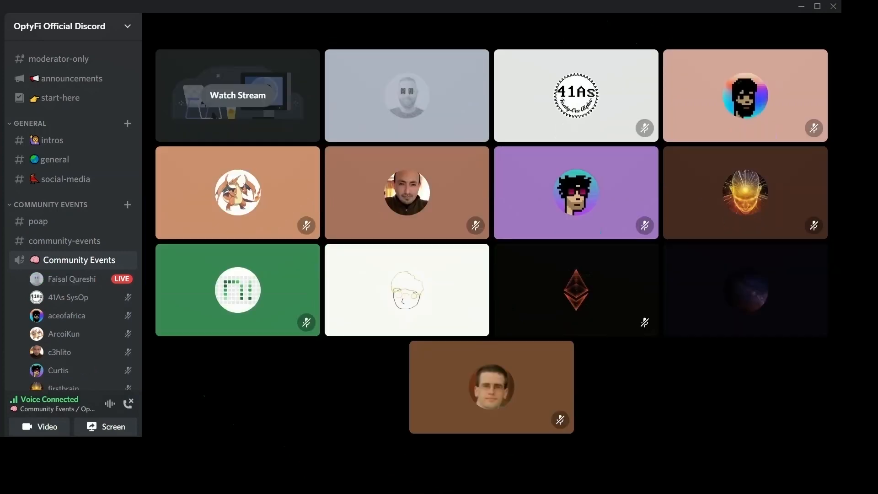
# Watch Faisal Qureshi's live stream showing the 2020–2021 Roadmap slide
pyautogui.click(237, 95)
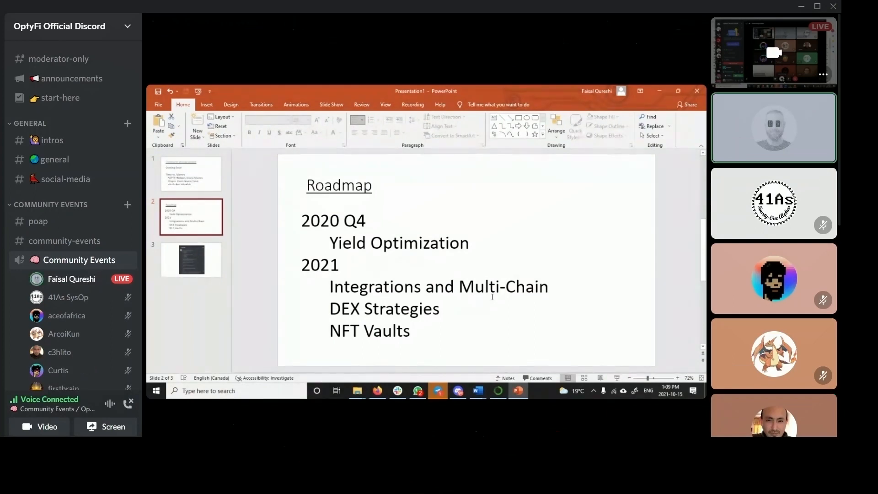
# Switch from PowerPoint to the SAFT Angel Round Closing folder in File Explorer
pyautogui.click(457, 389)
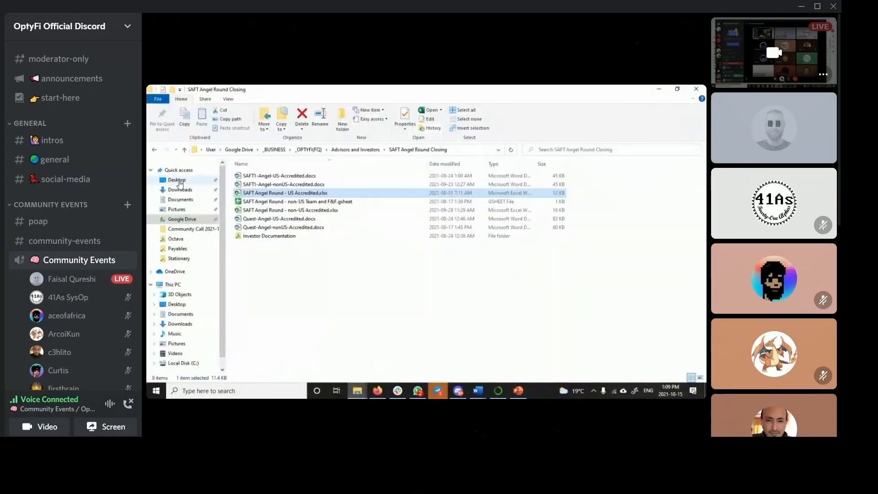
# Go to Desktop and open the Community Call 2021-10-15 folder
pyautogui.click(176, 180)
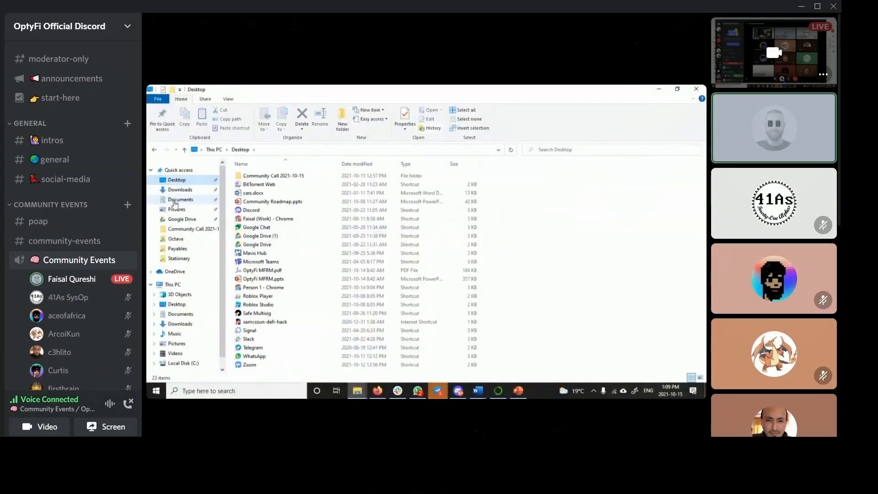
pyautogui.doubleClick(274, 175)
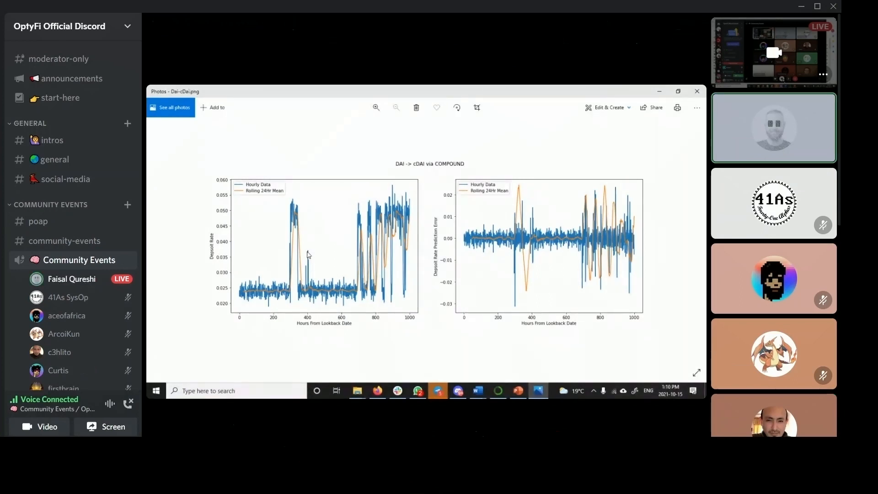
# Zoom the DAI to cDAI chart to 133%, close it, and open the next chart image
pyautogui.click(375, 107)
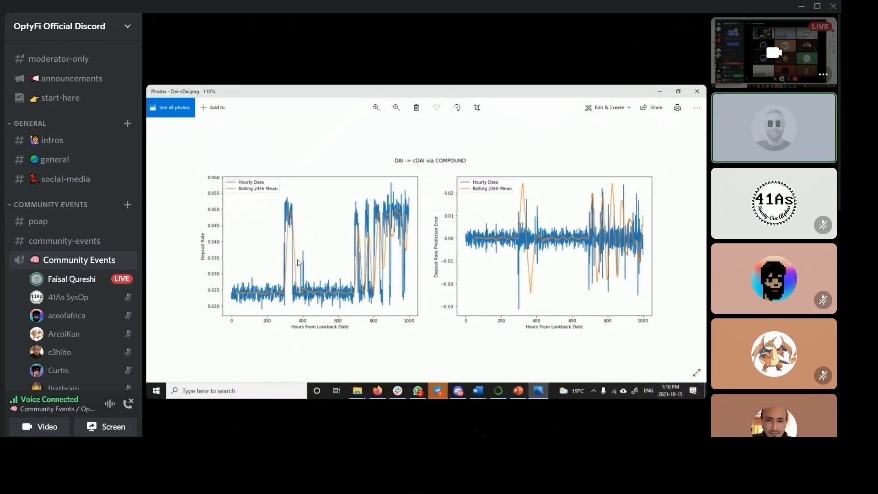
pyautogui.click(376, 107)
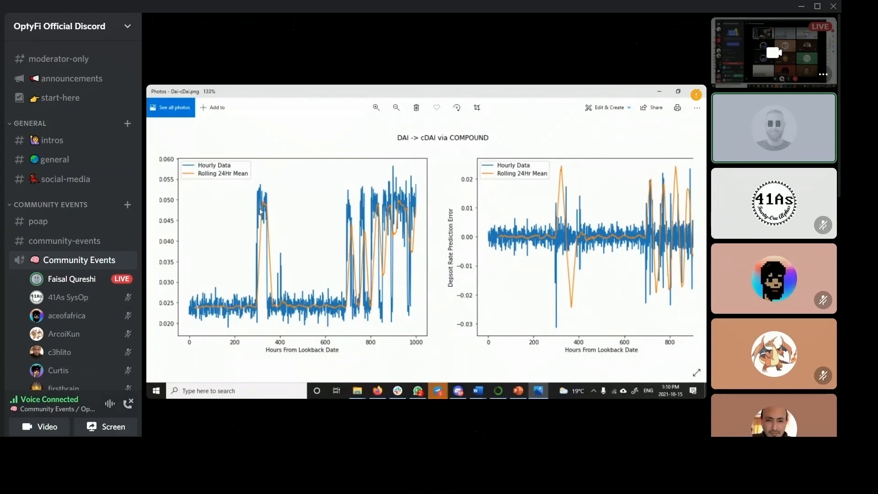
pyautogui.moveTo(263, 208)
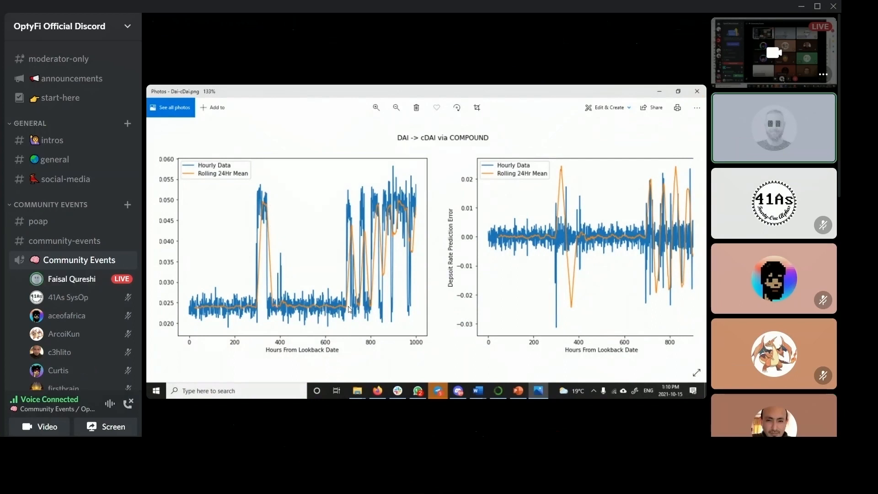
pyautogui.moveTo(414, 262)
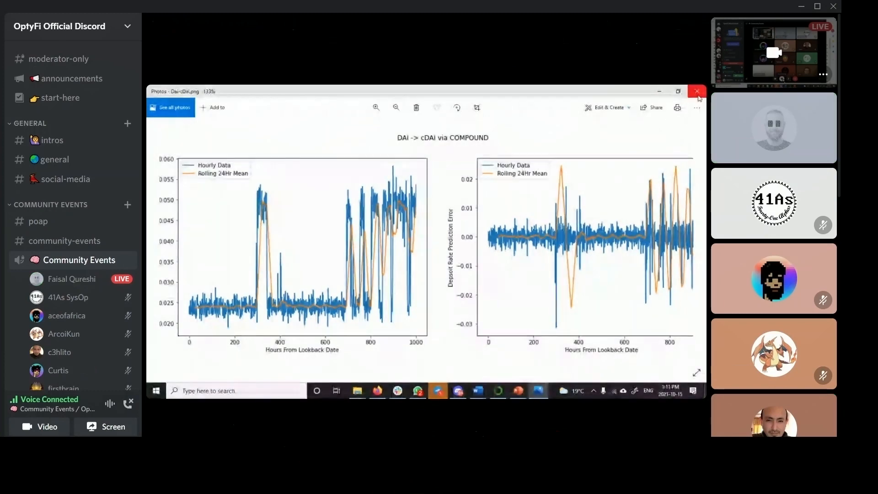
pyautogui.click(697, 91)
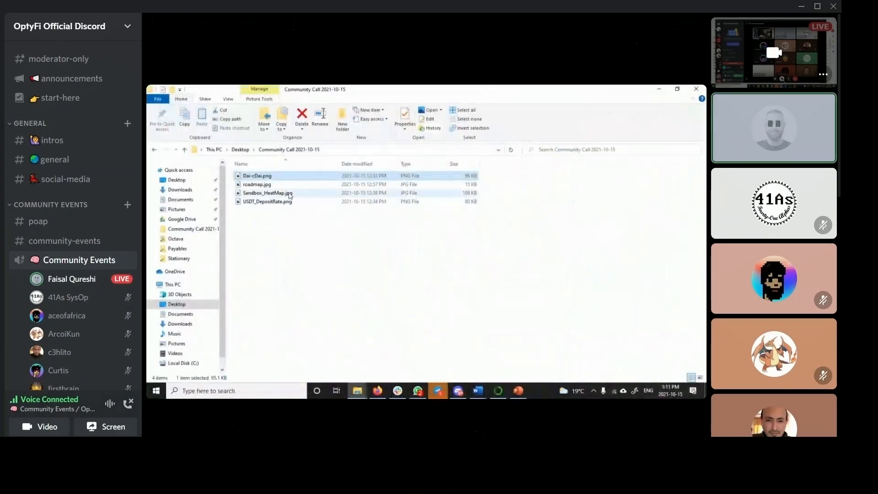
pyautogui.click(267, 201)
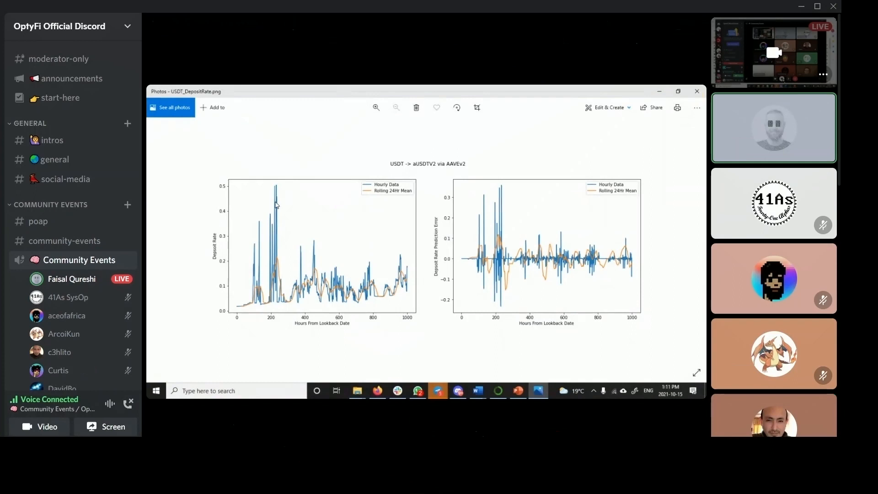
# Zoom in on the USDT to aUSDTV2 deposit-rate chart, then close it
pyautogui.click(376, 107)
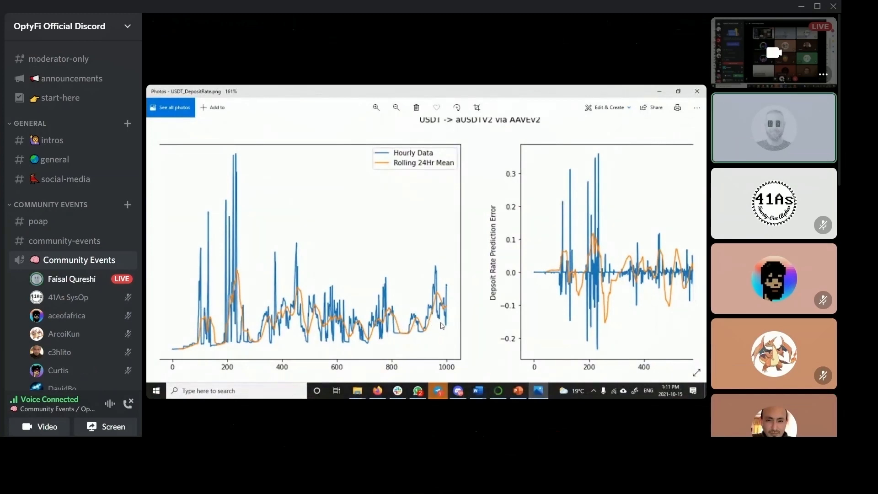
pyautogui.moveTo(697, 91)
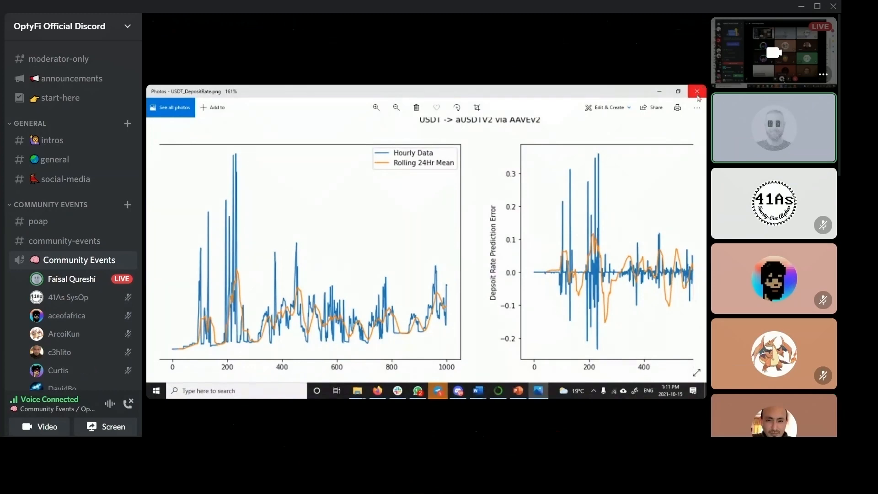
pyautogui.click(697, 91)
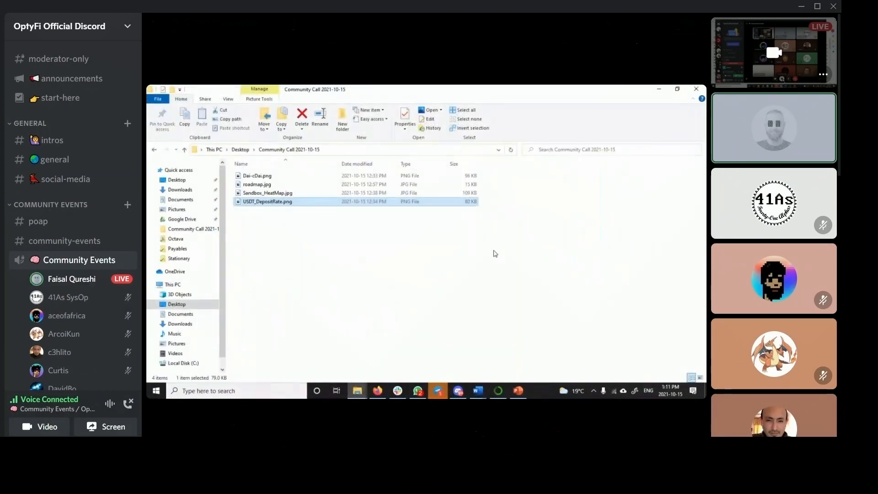
pyautogui.moveTo(469, 291)
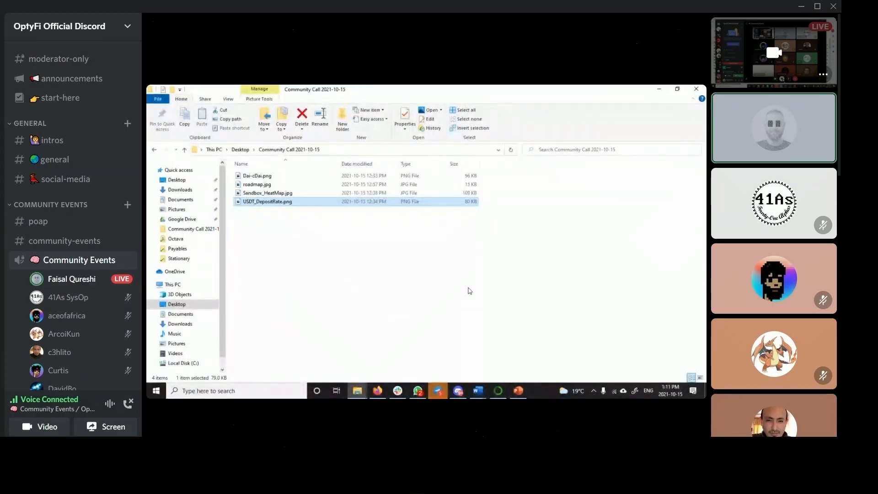
# Bring back PowerPoint's Roadmap slide with the 2020 Q4 and 2021 milestones
pyautogui.click(517, 389)
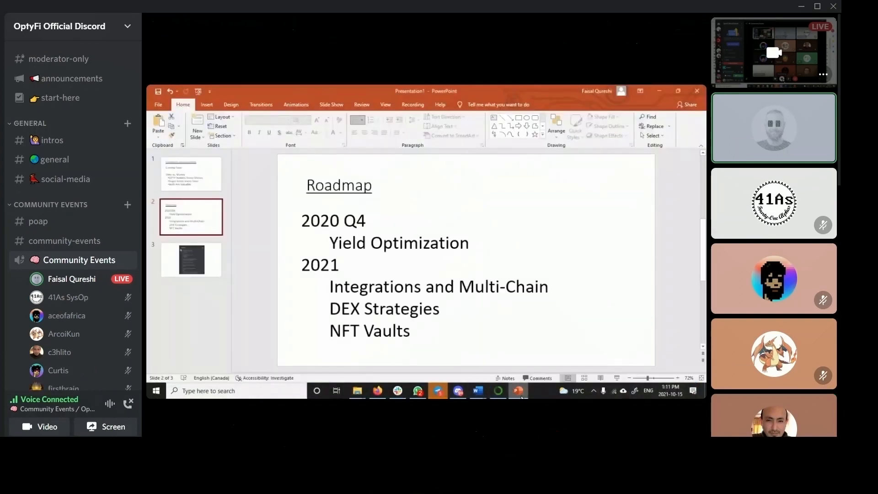
pyautogui.moveTo(505, 344)
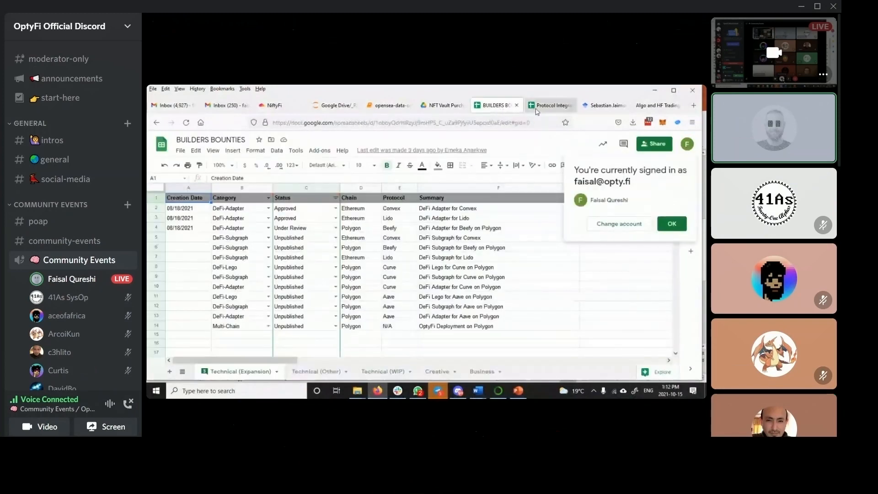
# Show the Protocol Integration Pipeline spreadsheet on its Integration Roadmap sheet
pyautogui.click(548, 105)
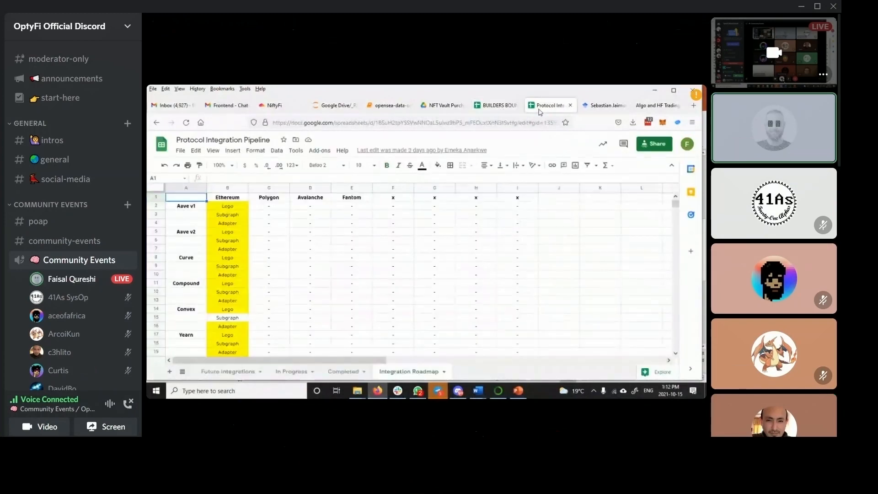
pyautogui.moveTo(378, 272)
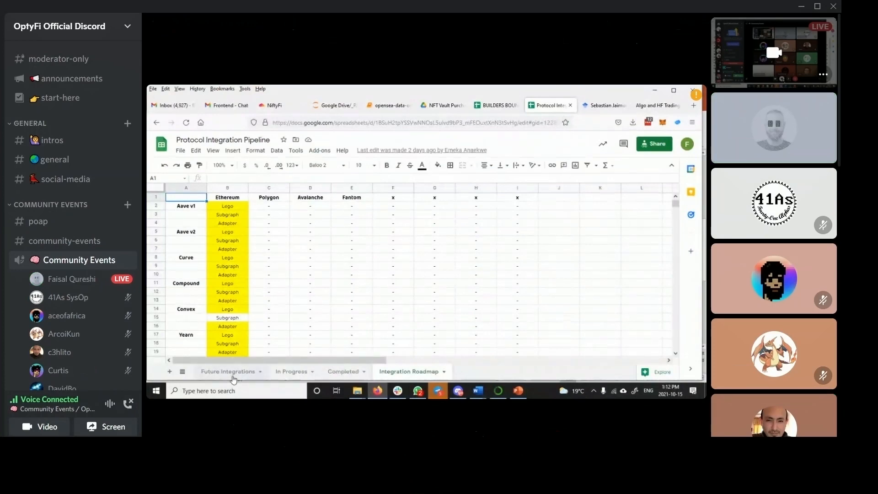
# Show the Future Integrations sheet and scroll through protocols like Benqi, TrueFi and Trader Joe
pyautogui.click(226, 371)
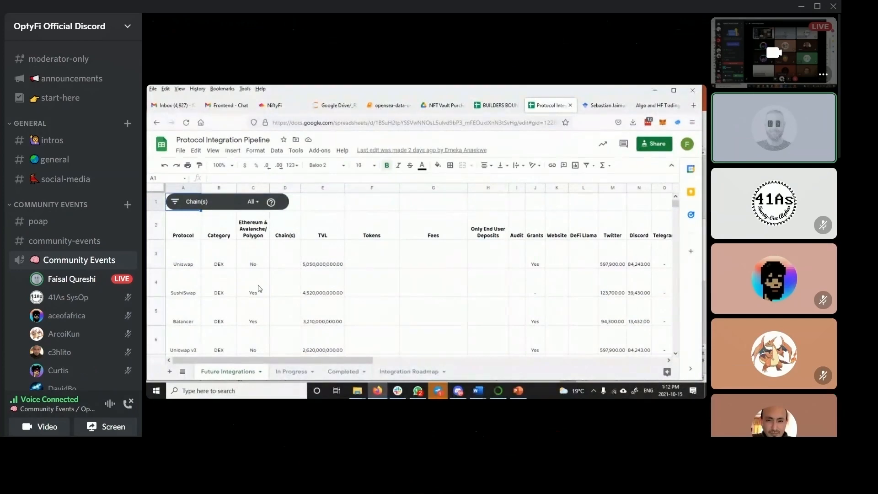
pyautogui.scroll(-3)
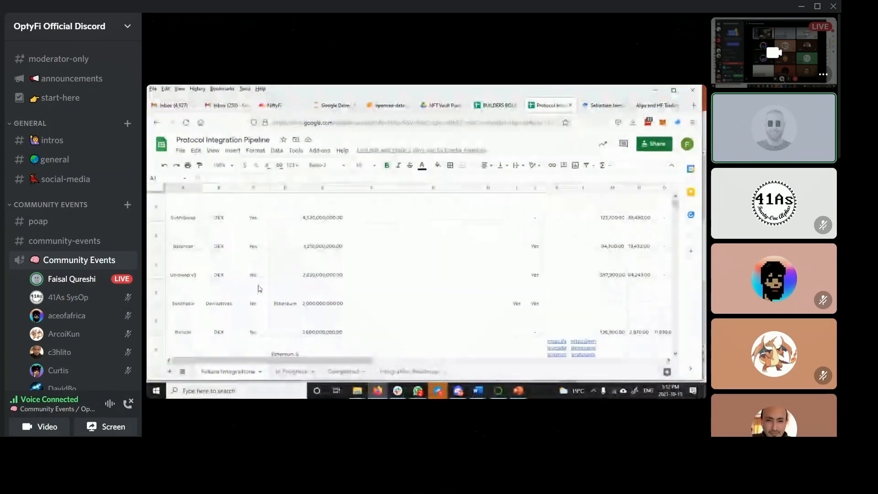
pyautogui.scroll(-3)
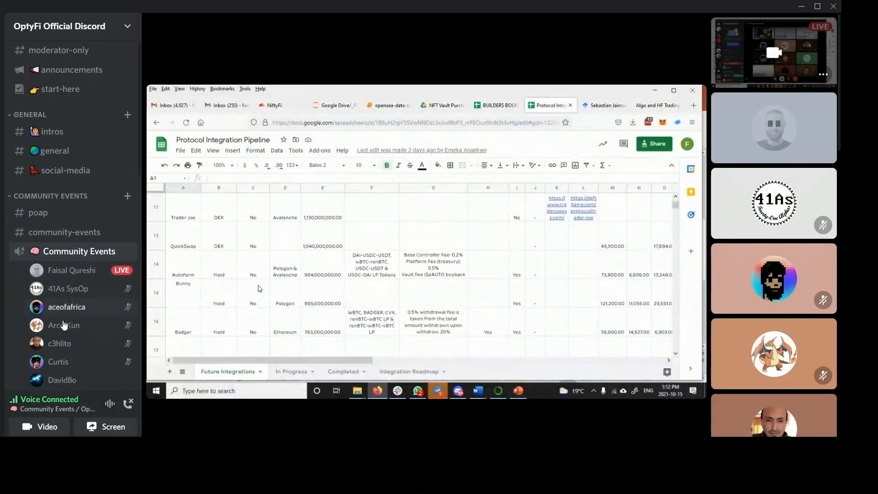
pyautogui.rightClick(55, 368)
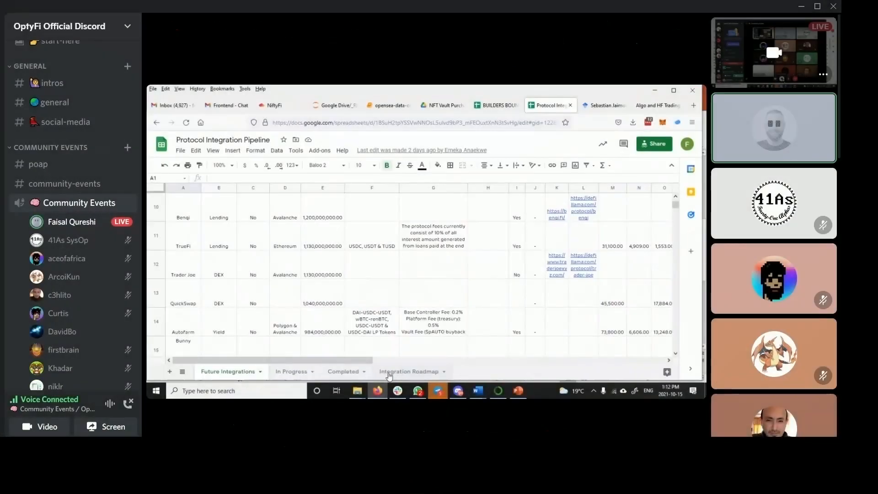
# Return to the Integration Roadmap sheet and scroll through protocols from Aave down to Lido
pyautogui.click(409, 371)
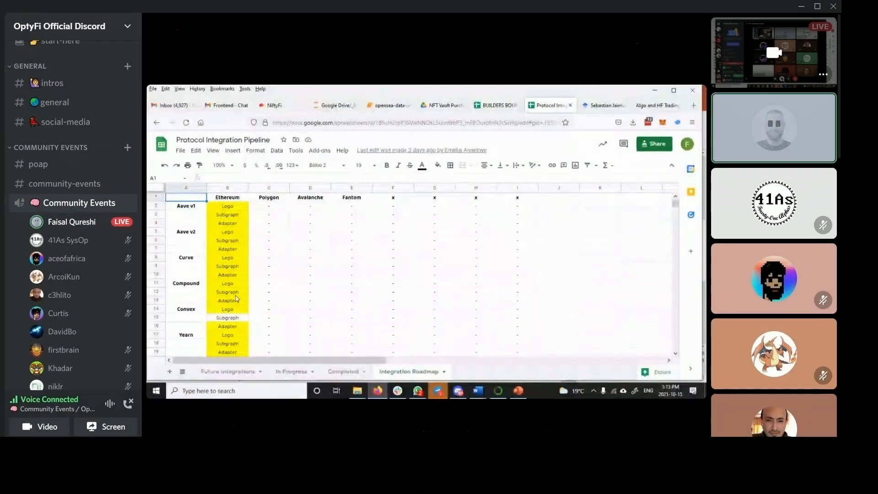
pyautogui.scroll(-3)
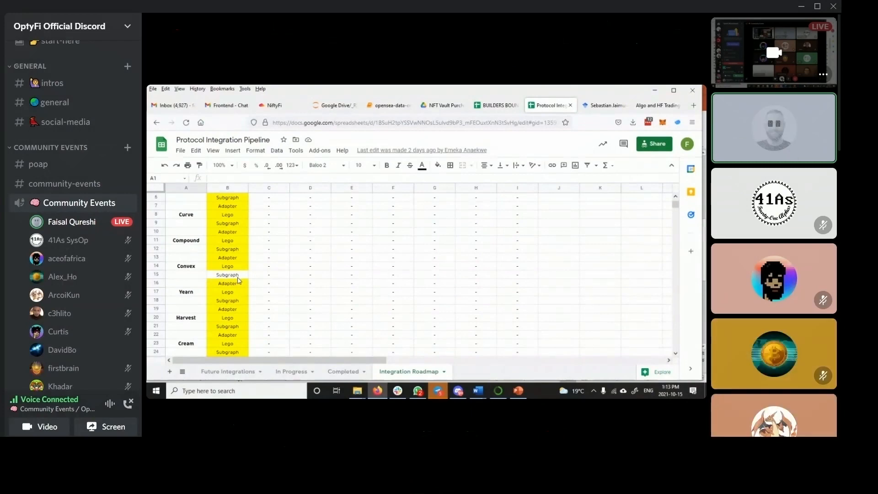
pyautogui.scroll(-3)
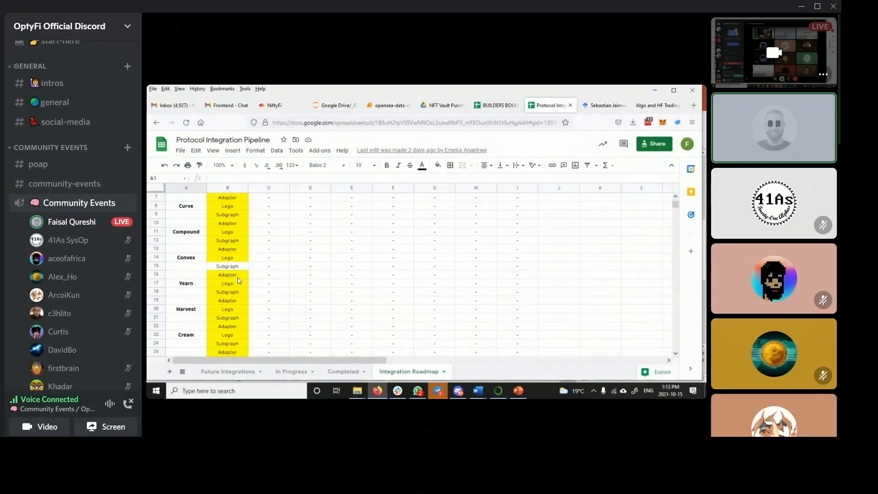
pyautogui.scroll(-3)
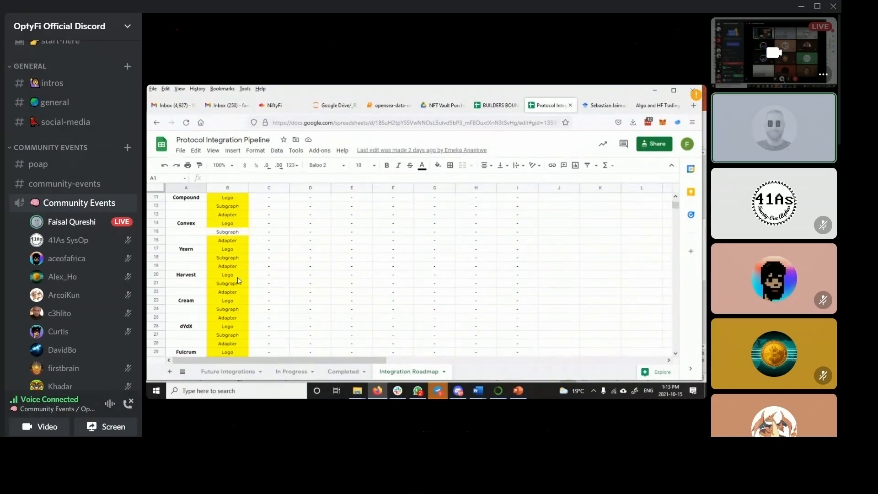
pyautogui.scroll(-3)
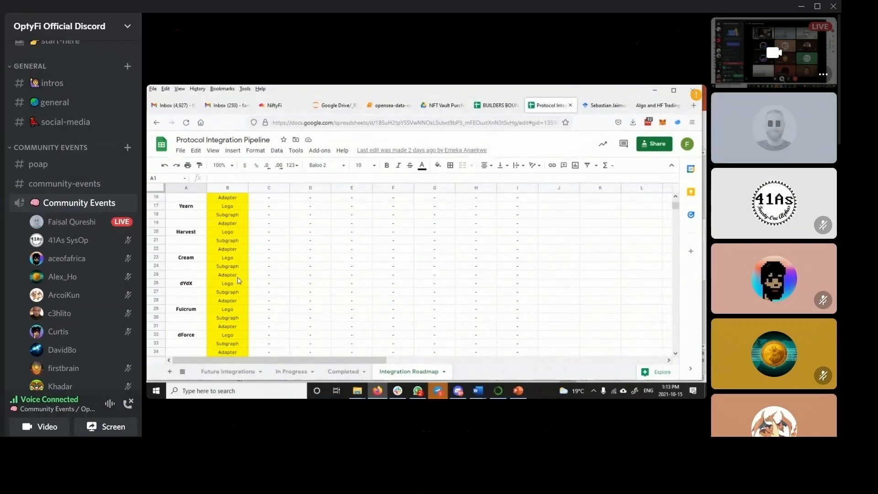
pyautogui.scroll(-3)
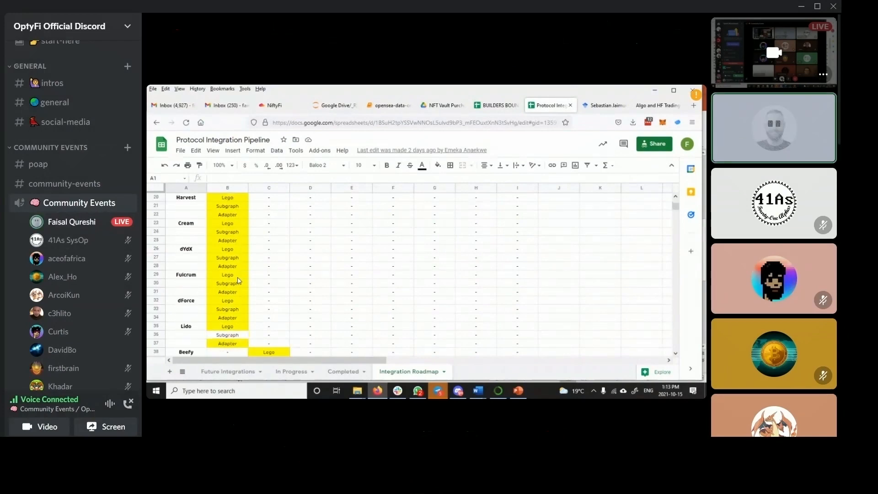
pyautogui.scroll(-3)
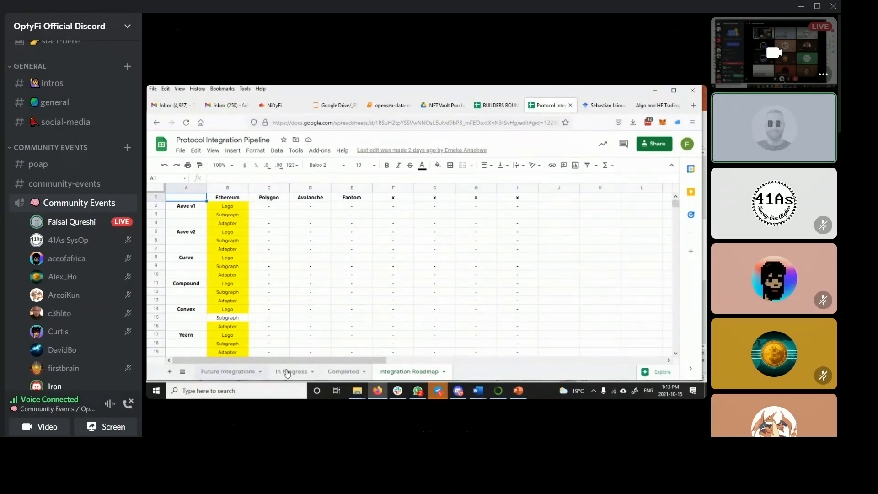
# Show the Completed sheet, then scroll the In Progress sheet listing Lido, Convex and Beefy
pyautogui.click(344, 371)
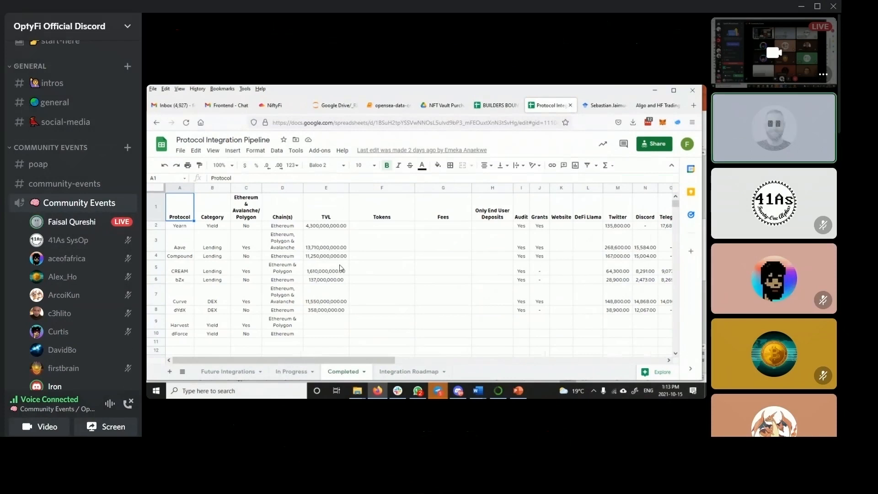
pyautogui.moveTo(184, 285)
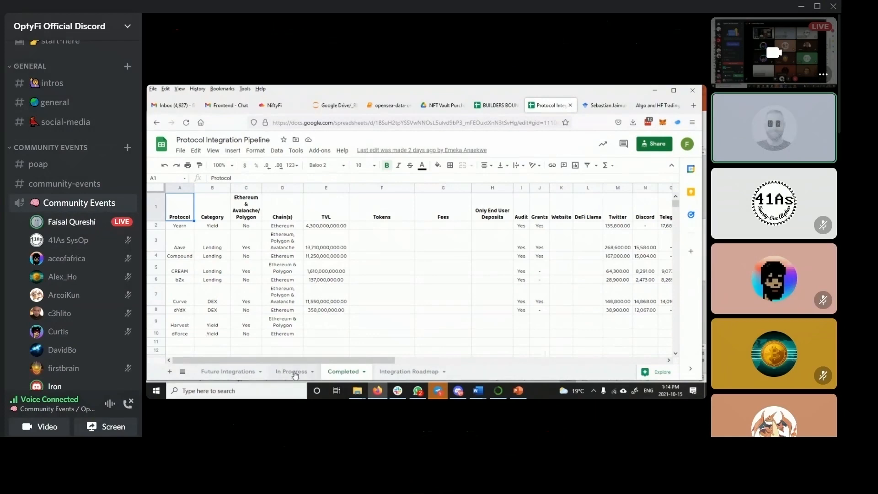
pyautogui.click(290, 371)
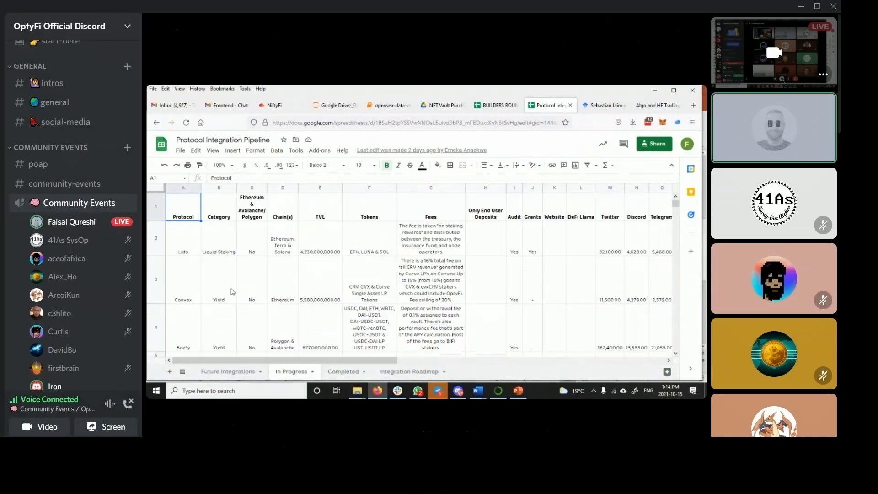
pyautogui.scroll(-3)
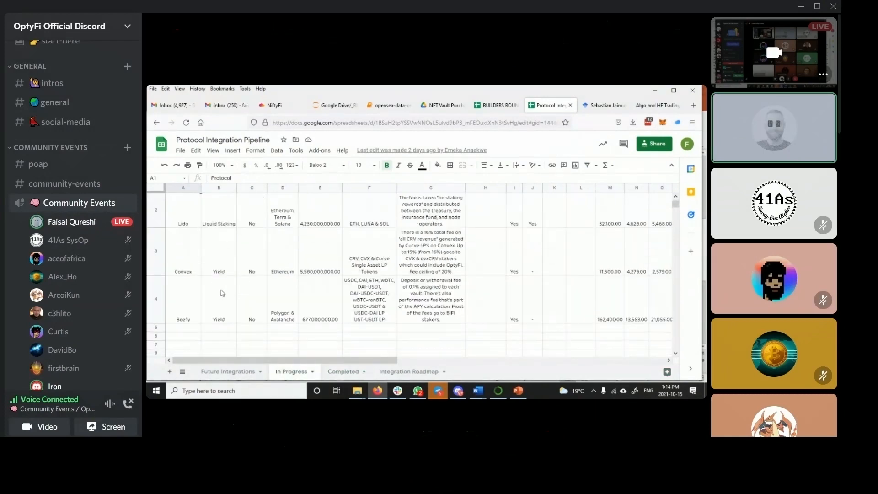
pyautogui.moveTo(225, 289)
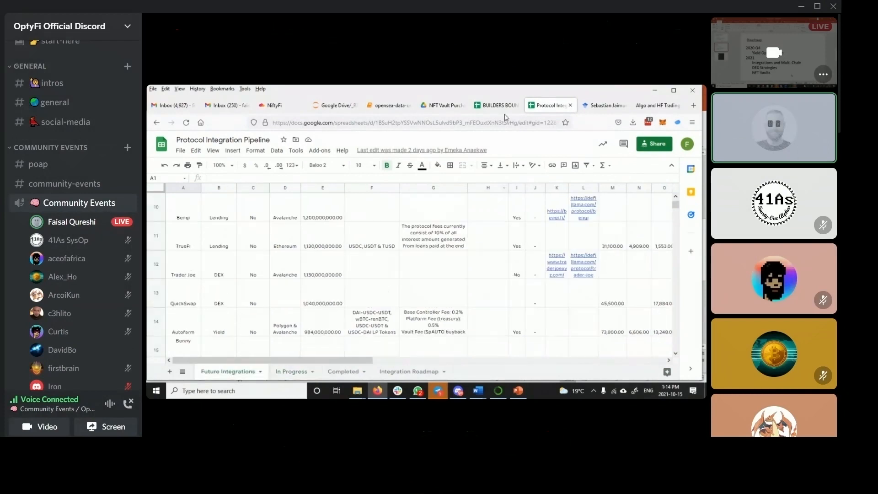
# Switch to the BUILDERS BOUNTIES spreadsheet and highlight bounty rows A2:F14
pyautogui.click(495, 105)
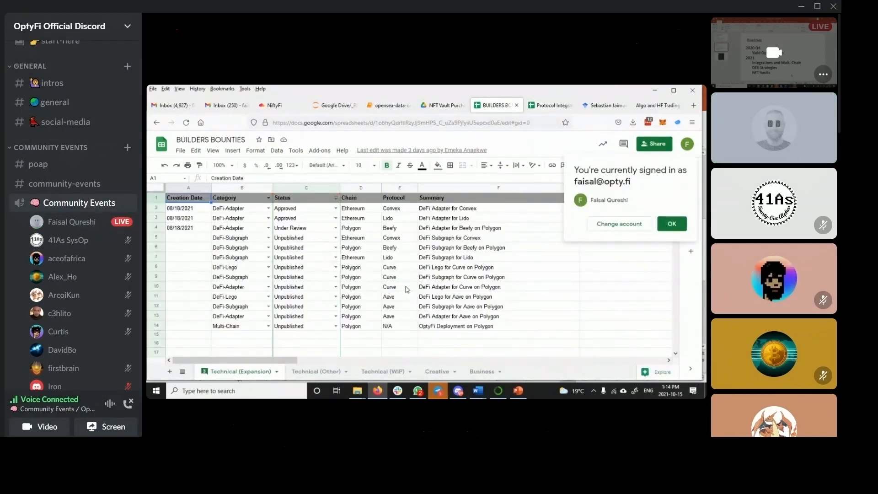
pyautogui.moveTo(187, 208); pyautogui.dragTo(306, 296)
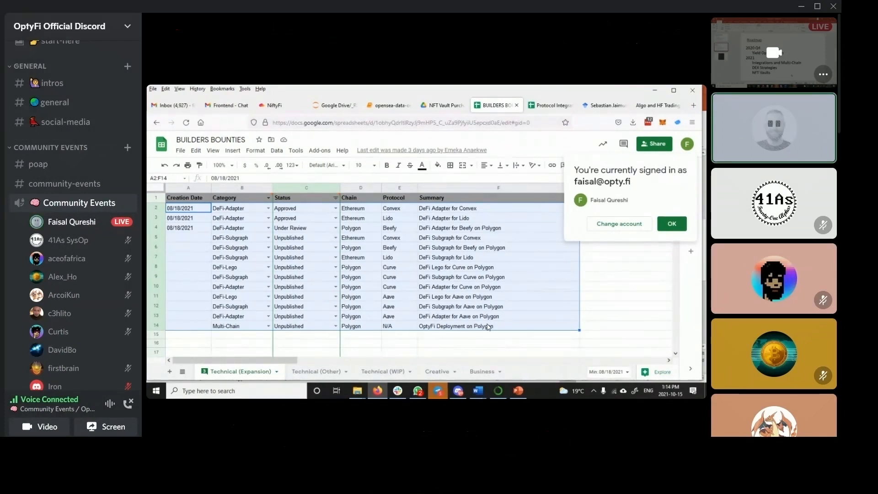
pyautogui.click(516, 390)
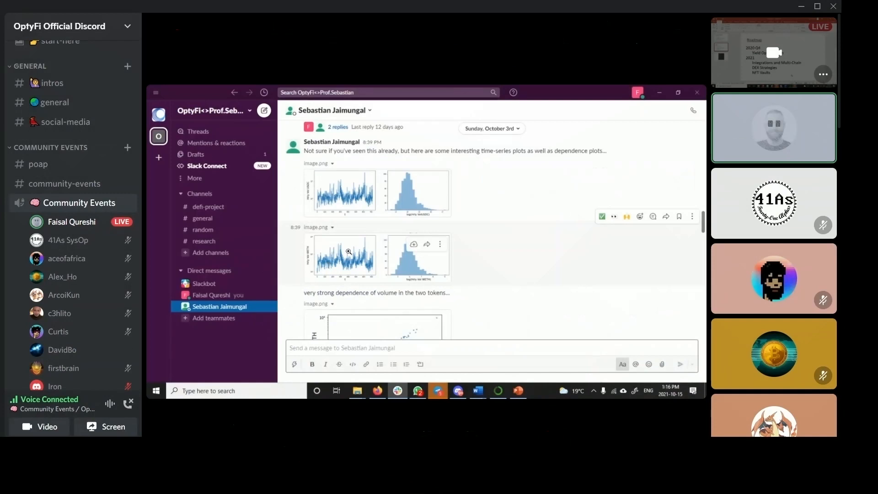
# Scroll through the Slack volume and copula plot images, then minimize the Slack window
pyautogui.scroll(-3)
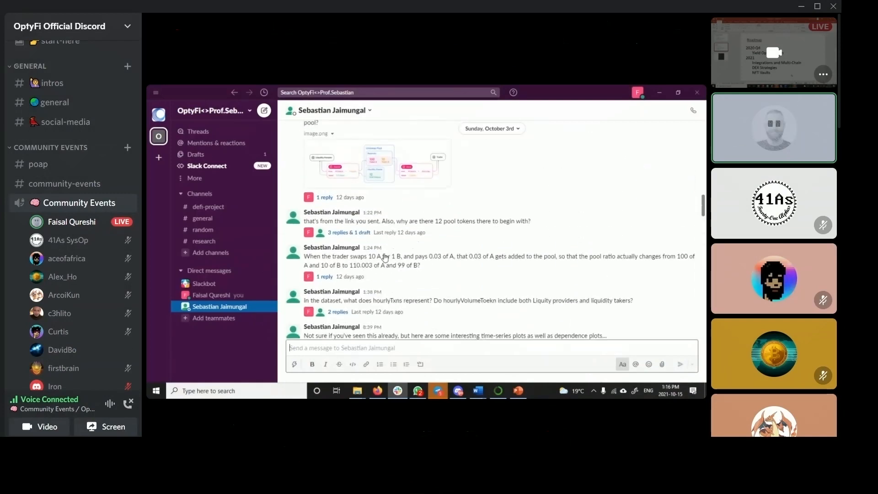
pyautogui.scroll(-3)
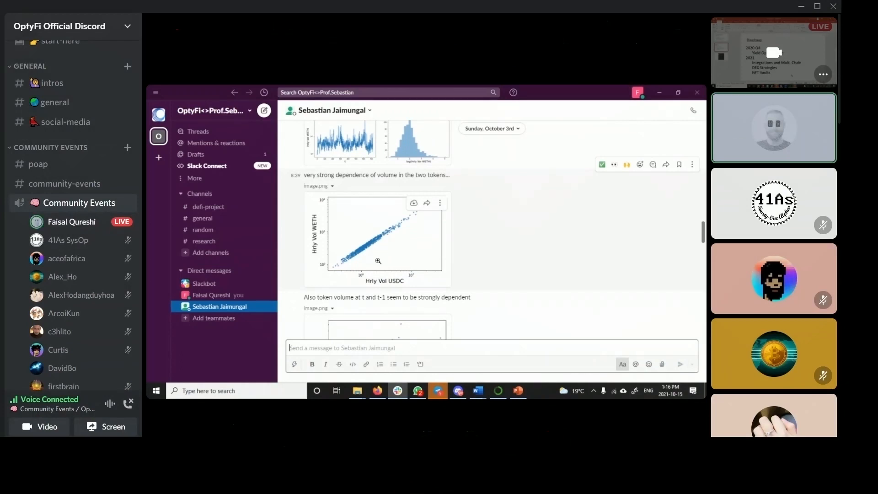
pyautogui.scroll(-3)
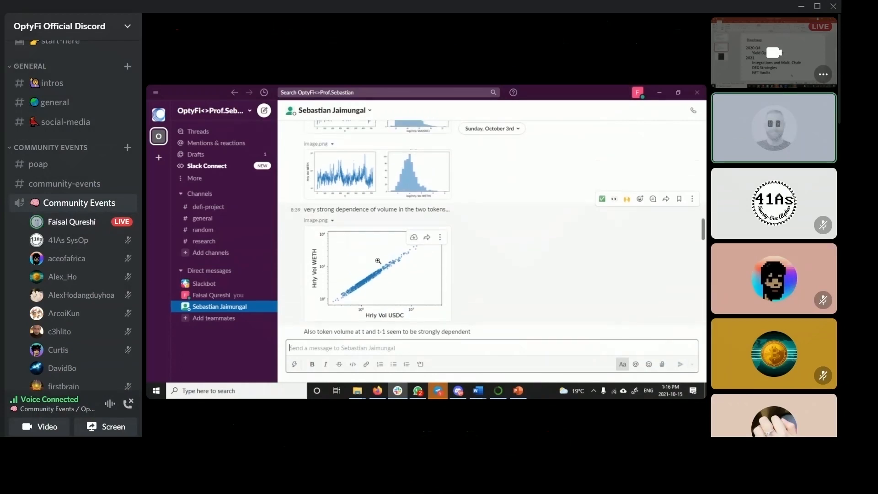
pyautogui.scroll(-3)
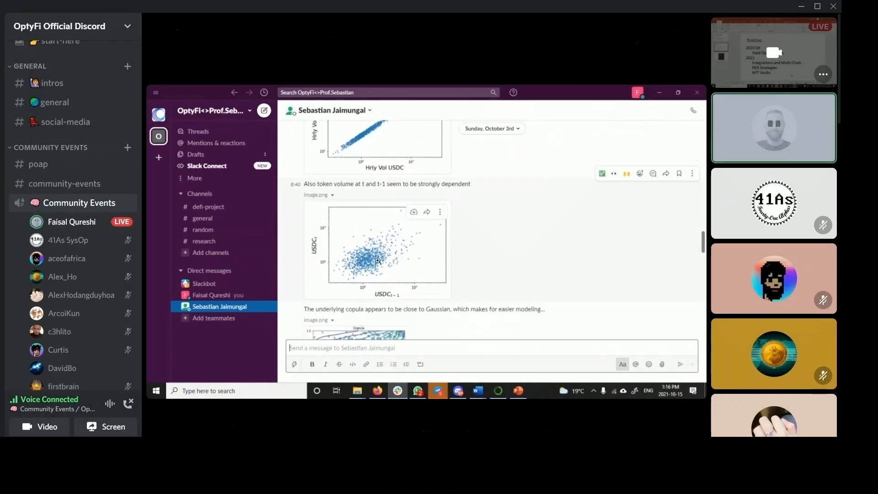
pyautogui.scroll(-3)
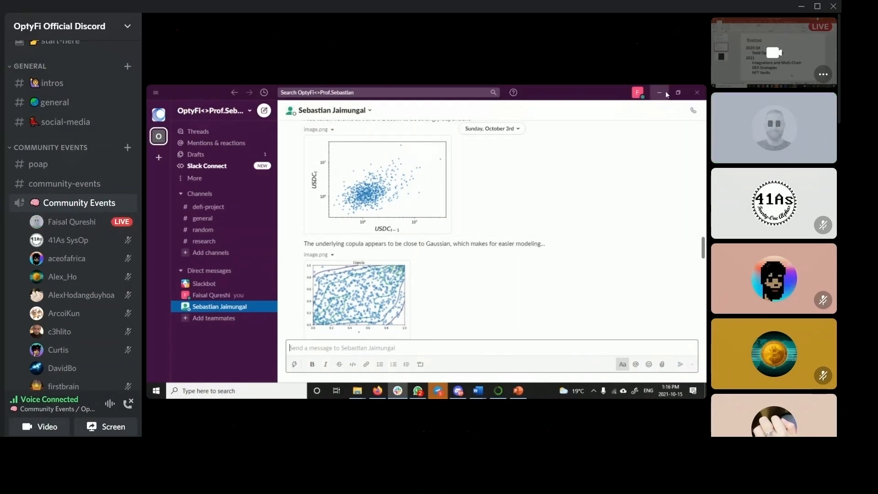
pyautogui.click(517, 390)
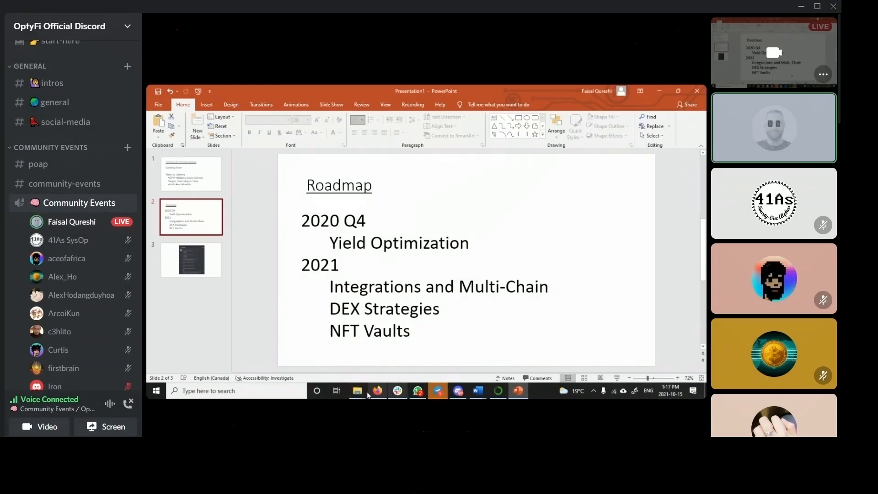
# Search 'chrom' in the taskbar and launch Google Chrome
pyautogui.write('chrom')
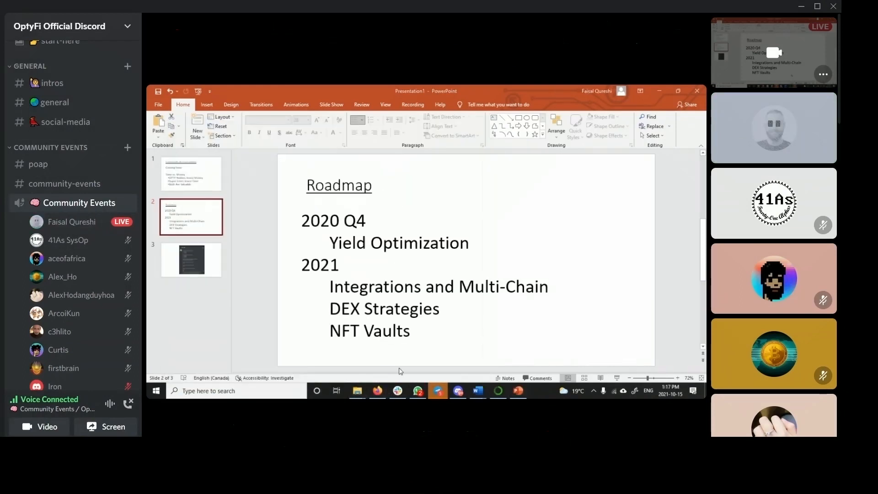
pyautogui.click(538, 390)
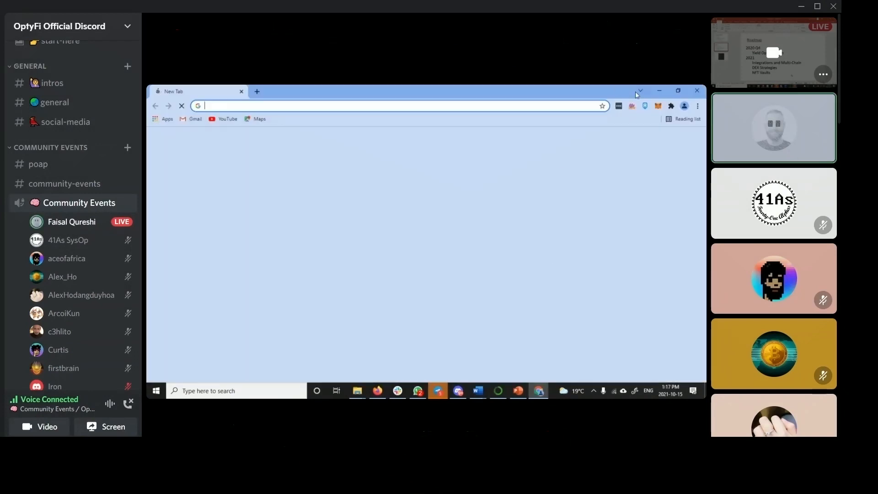
# Open MetaMask's network list and scroll toward Arbitrum One
pyautogui.click(392, 105)
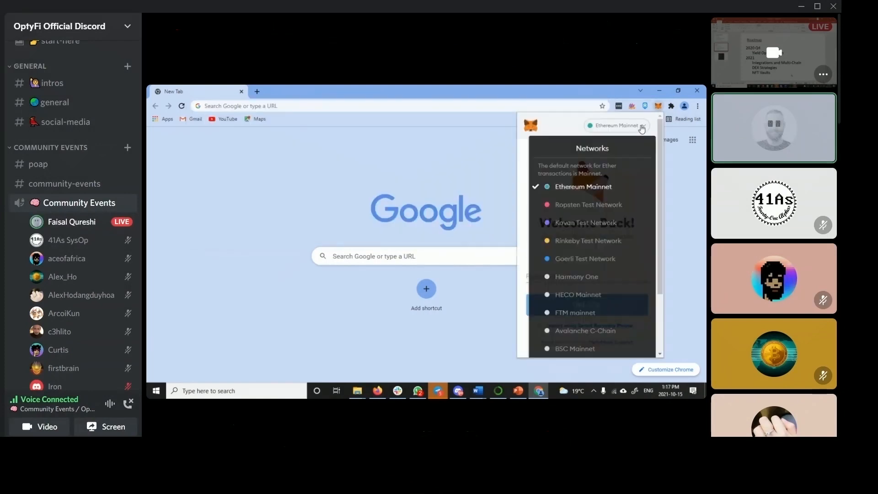
pyautogui.scroll(-3)
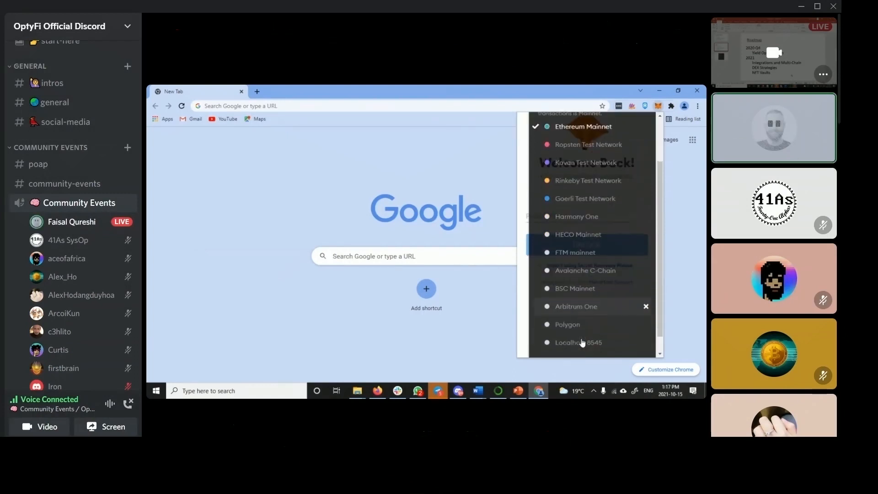
pyautogui.scroll(-3)
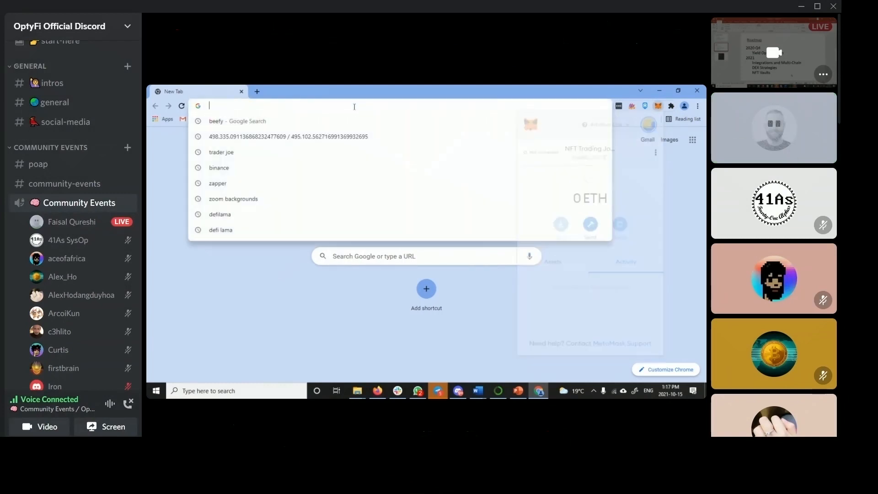
# Search 'beefy', go to the beefy.finance homepage and launch the app in a new tab
pyautogui.write('beefy')
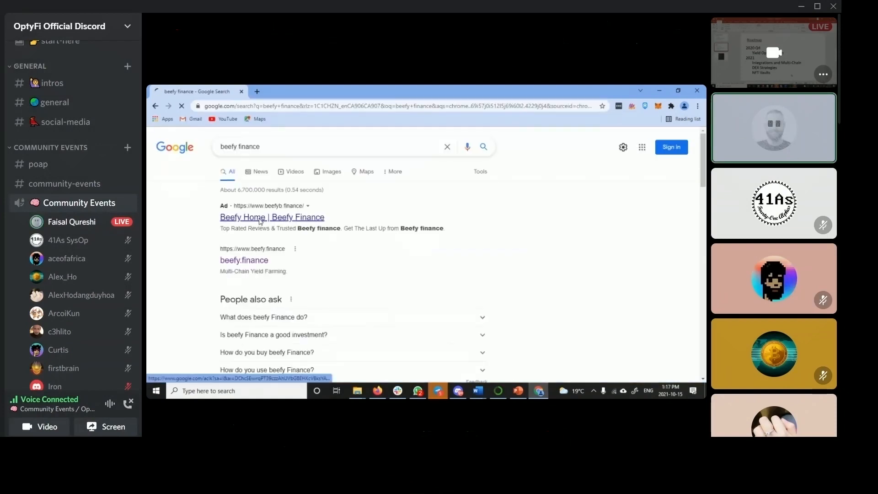
pyautogui.click(272, 217)
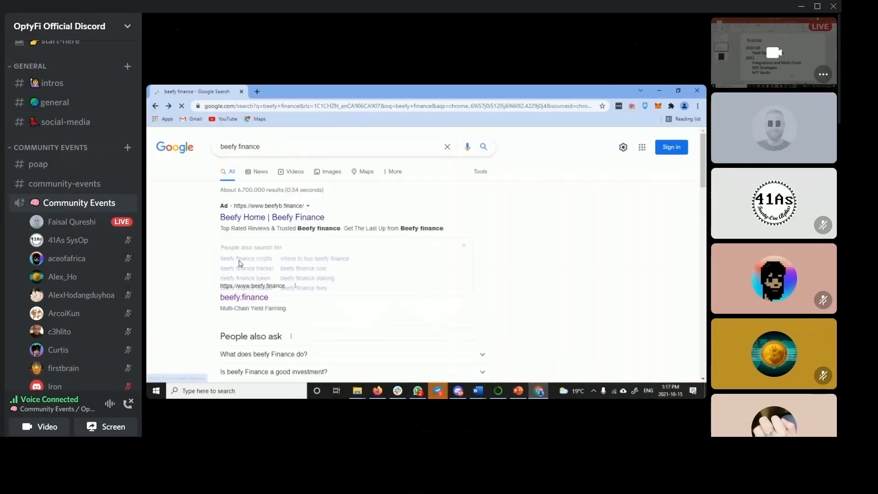
pyautogui.click(245, 297)
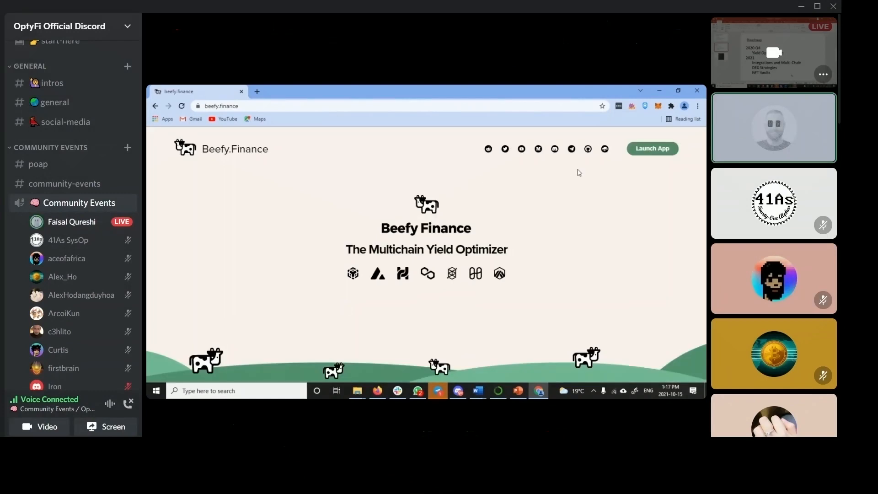
pyautogui.click(651, 148)
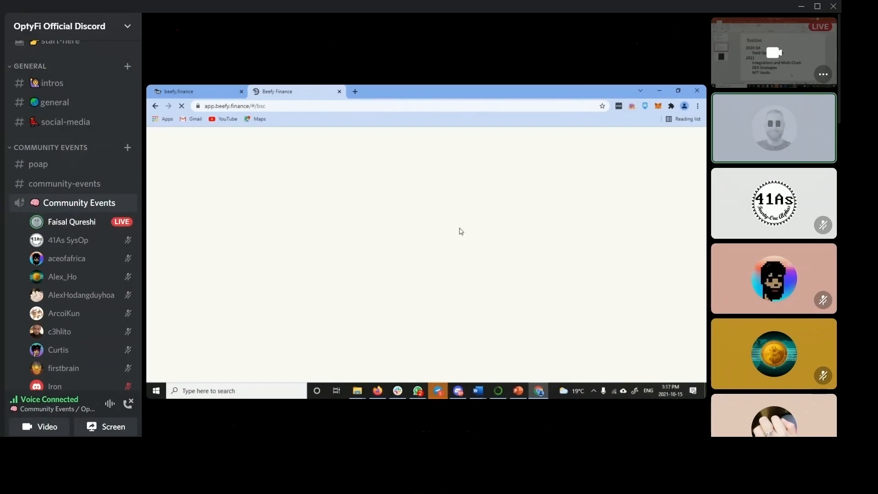
# Choose 'Go to Arbitrum app' on the network warning to list 11 vaults
pyautogui.click(640, 144)
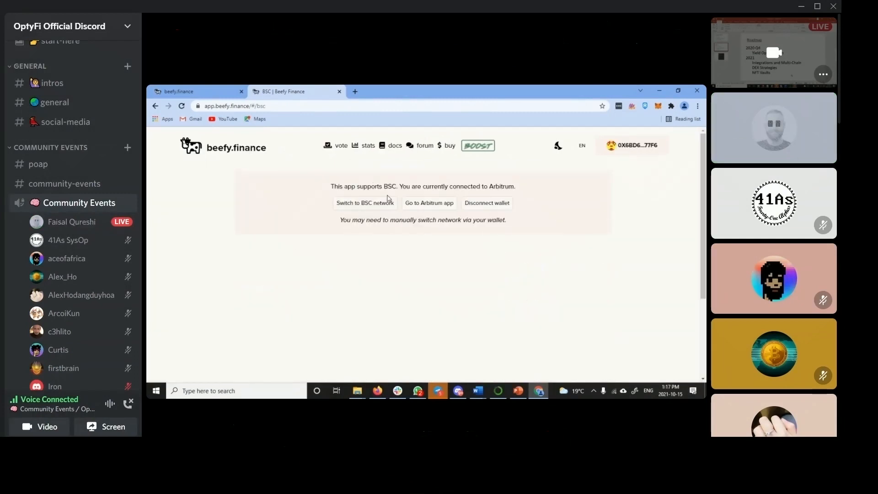
pyautogui.click(429, 203)
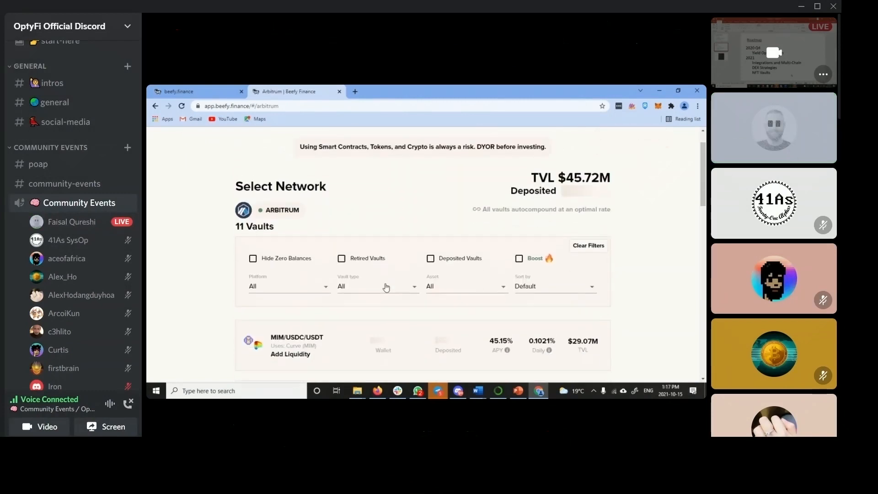
# Scroll the Beefy Arbitrum vaults, then bring Firefox's Google Scholar profile to the front
pyautogui.scroll(-3)
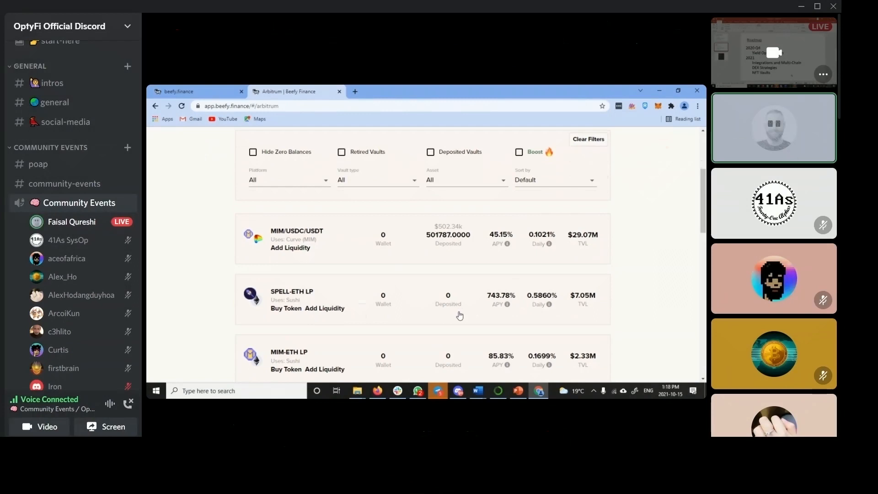
pyautogui.scroll(-3)
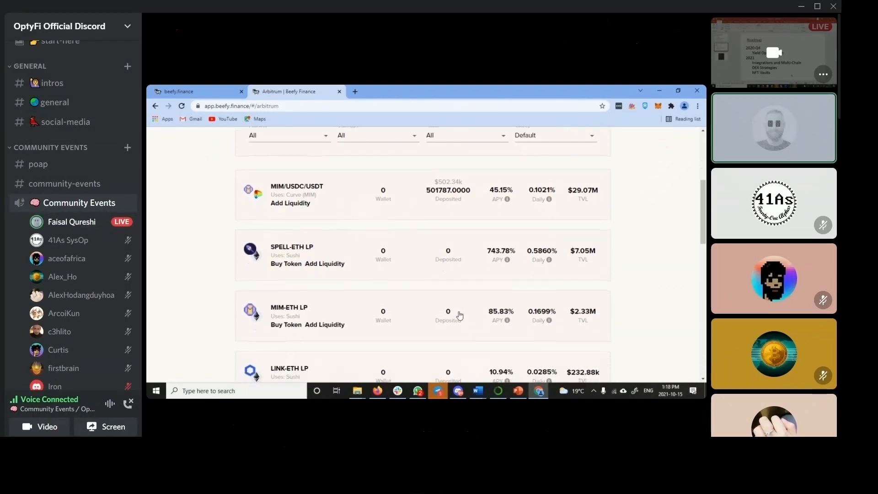
pyautogui.moveTo(449, 338)
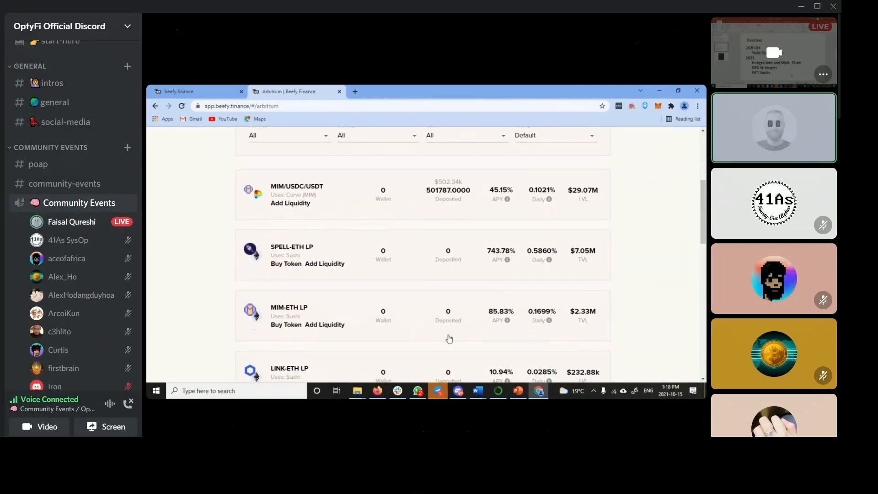
pyautogui.moveTo(352, 313)
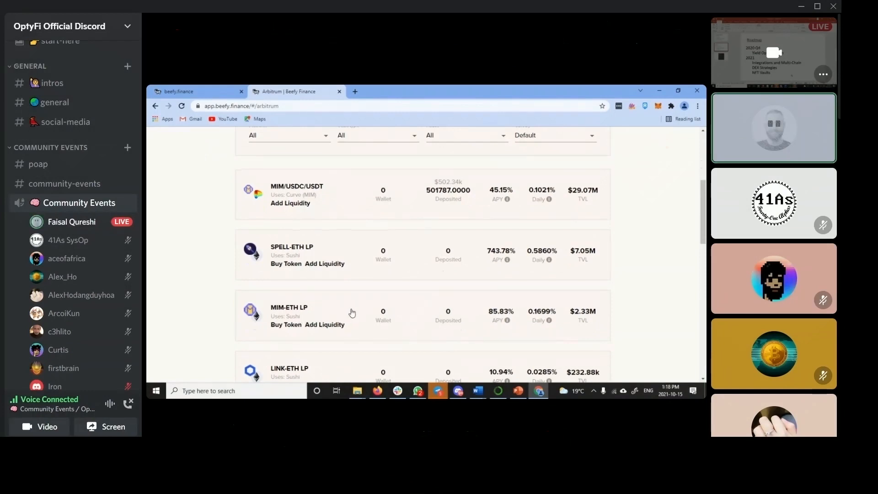
pyautogui.moveTo(469, 301)
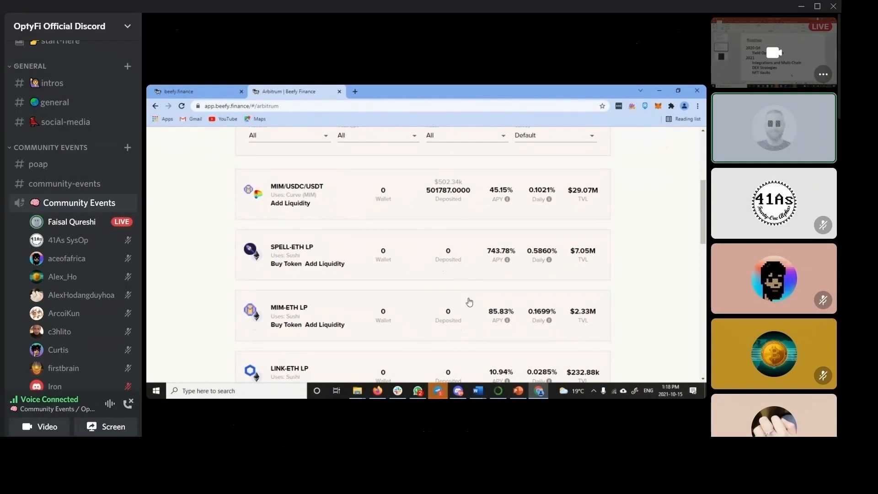
pyautogui.moveTo(417, 312)
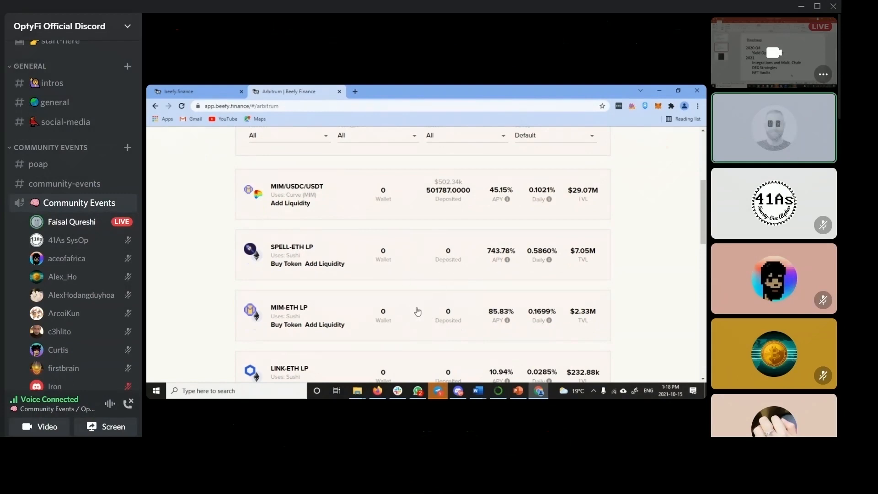
pyautogui.moveTo(414, 316)
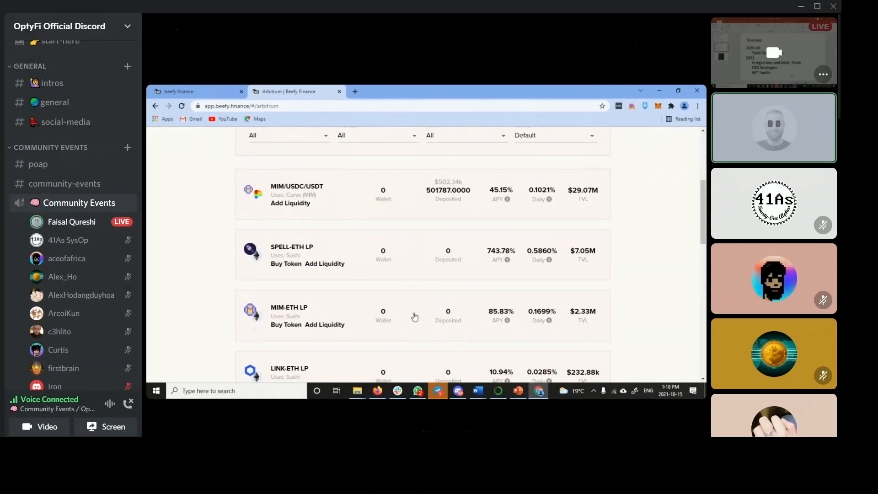
pyautogui.moveTo(509, 263)
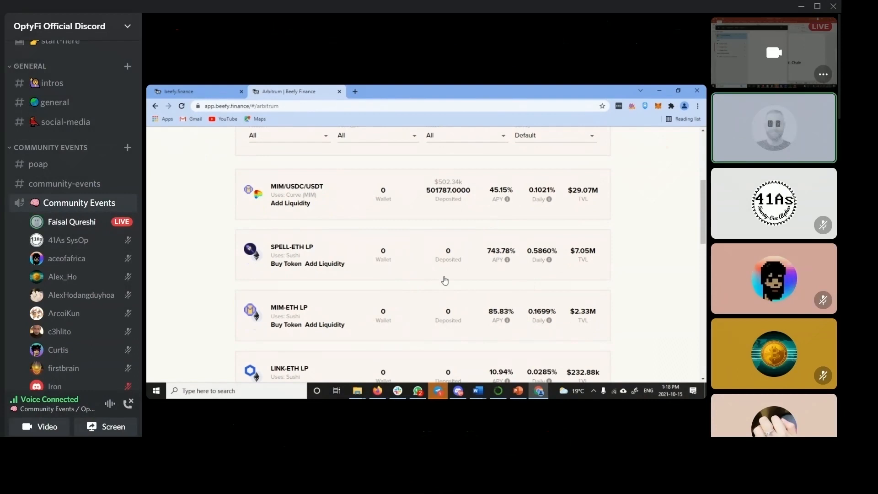
pyautogui.moveTo(291, 256)
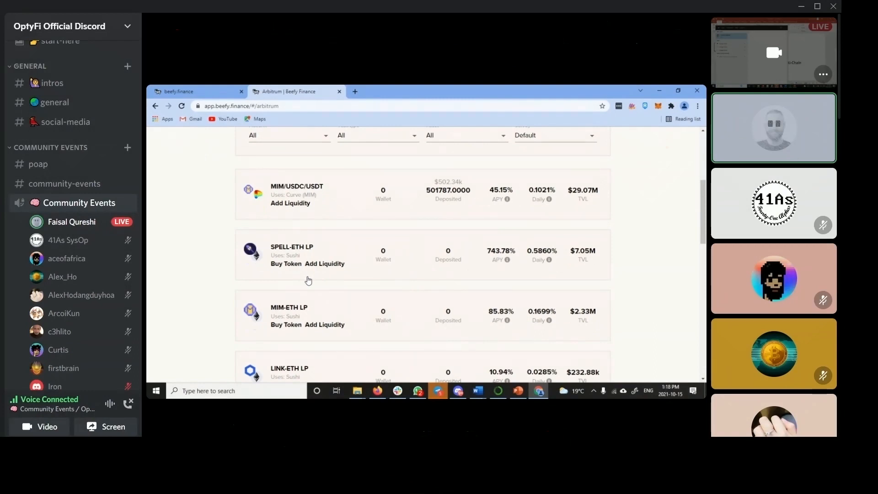
pyautogui.moveTo(305, 341)
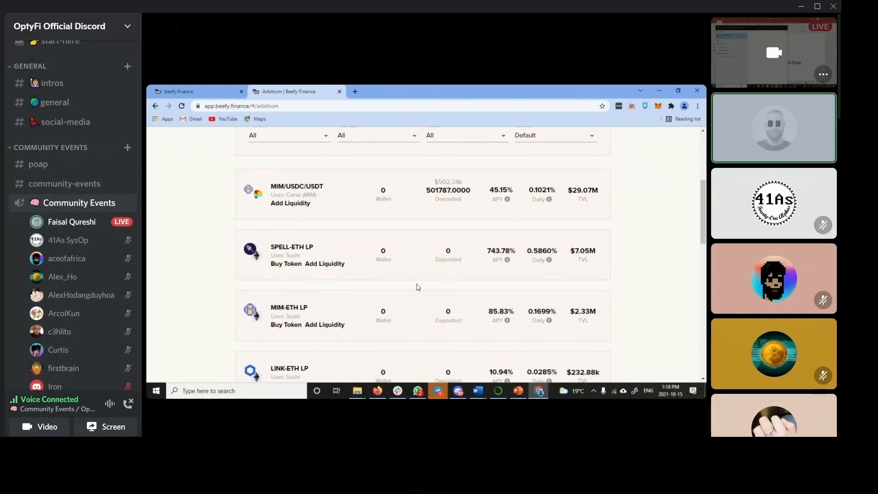
pyautogui.moveTo(497, 300)
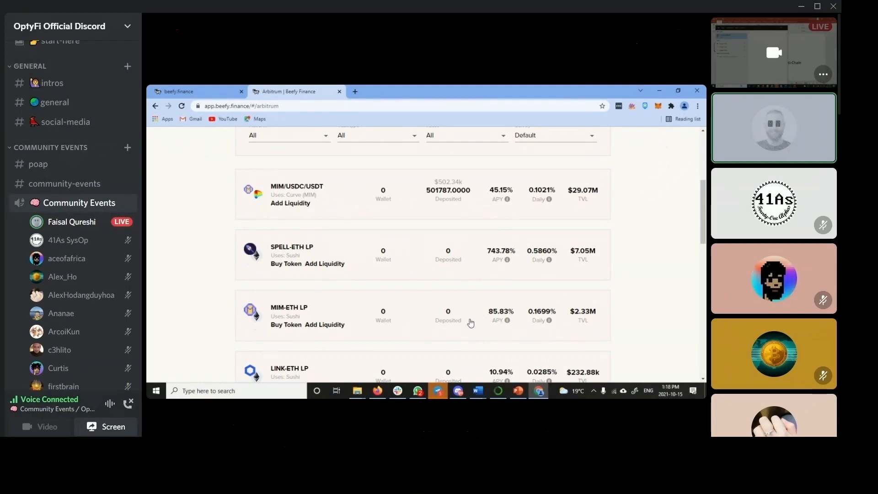
pyautogui.moveTo(501, 359)
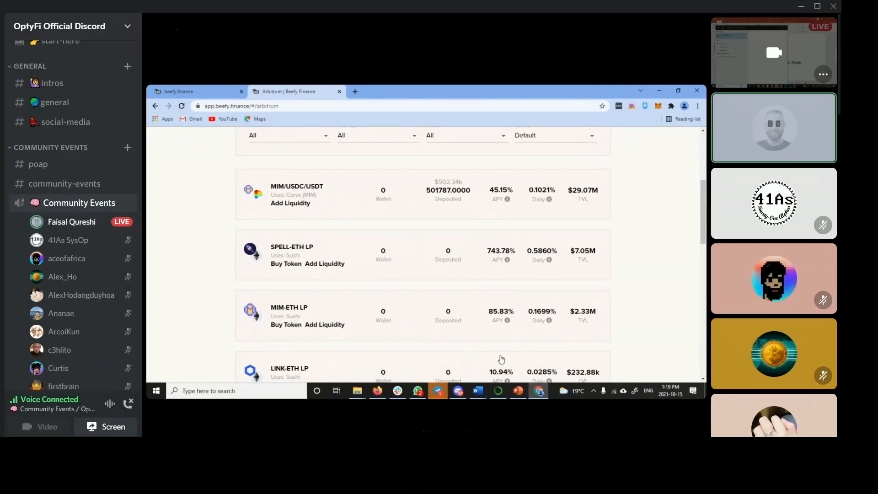
pyautogui.moveTo(425, 380)
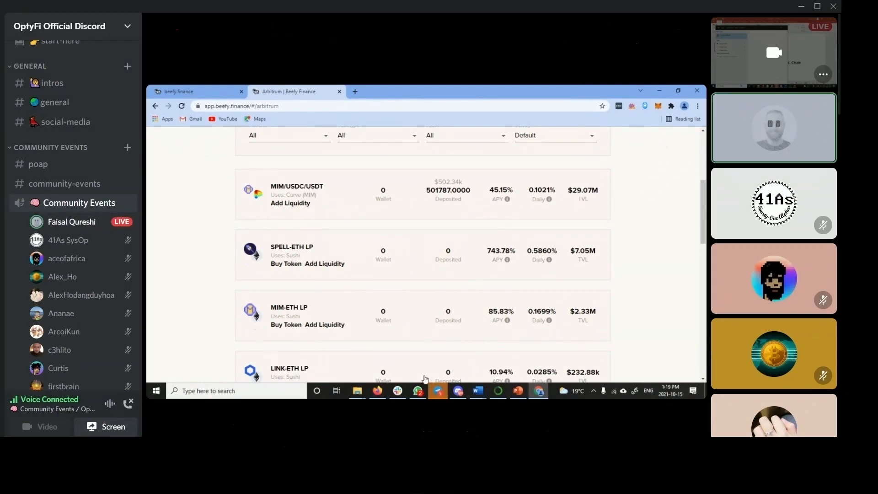
pyautogui.click(517, 390)
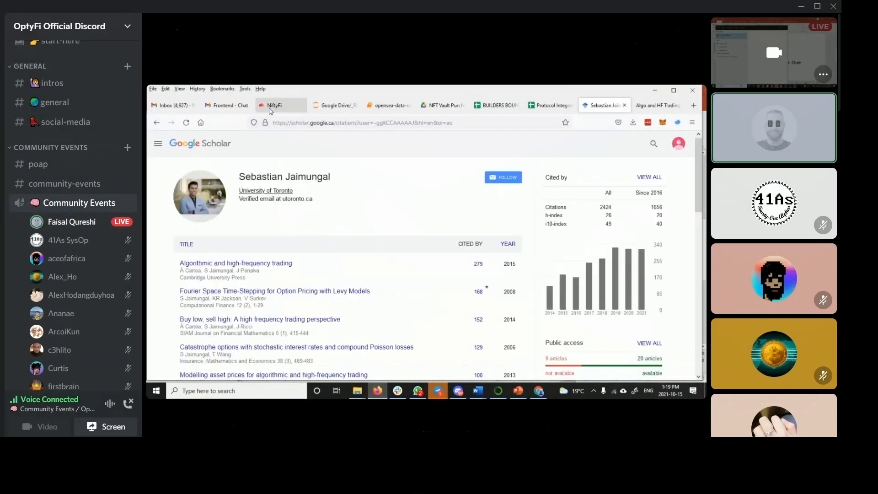
# Scroll the NiftyFi projects table of collections and open the APE DAO REMIX! page
pyautogui.click(274, 105)
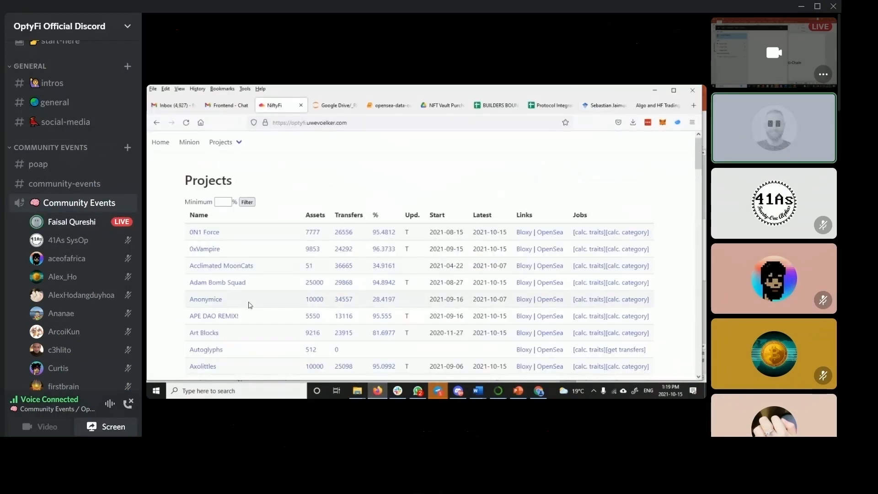
pyautogui.scroll(-3)
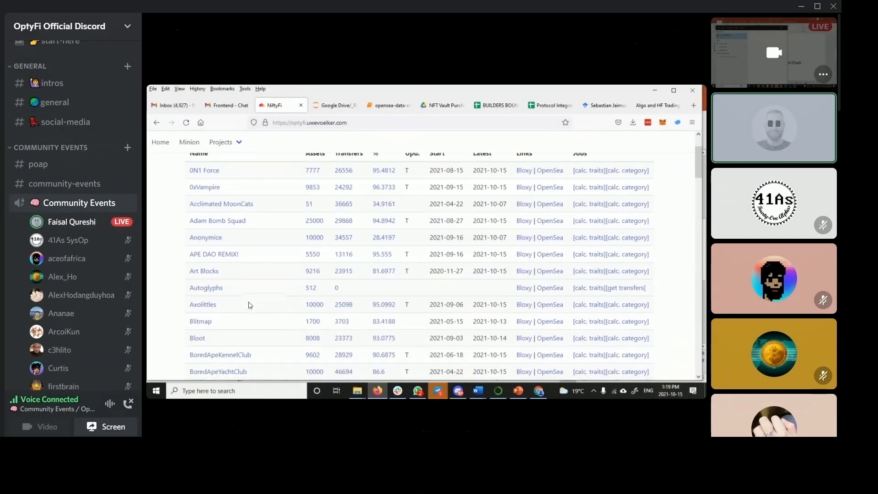
pyautogui.scroll(-3)
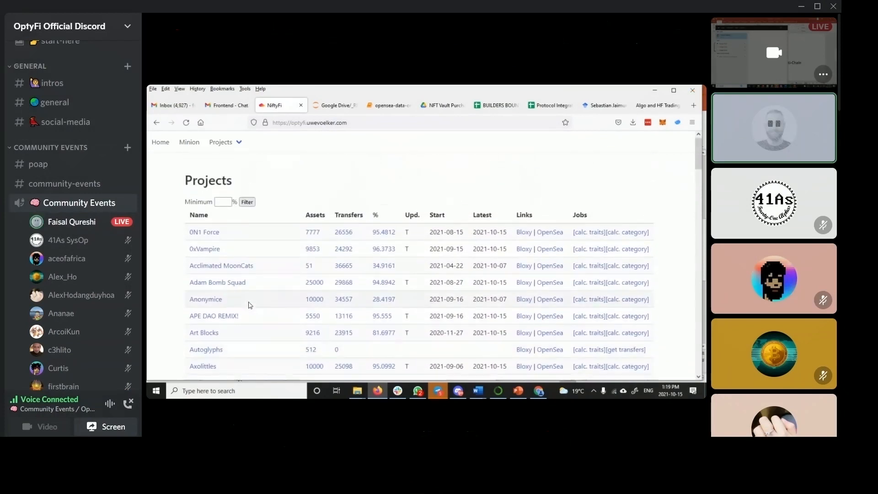
pyautogui.scroll(-3)
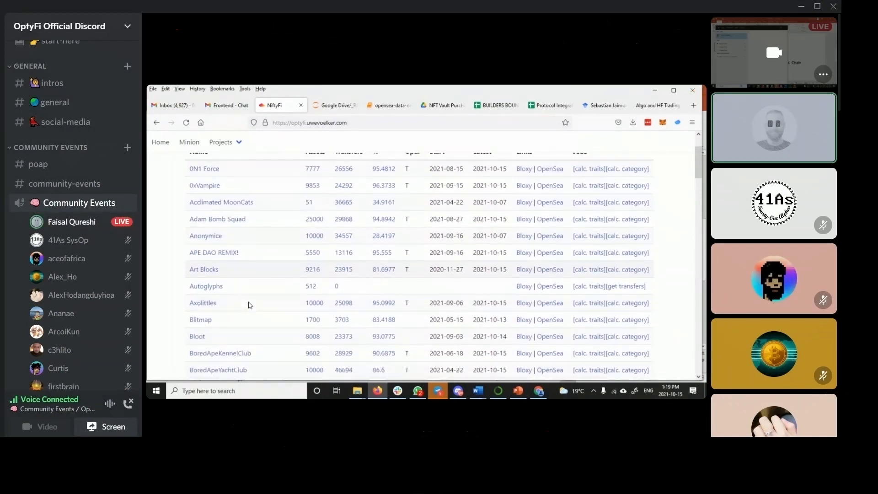
pyautogui.scroll(-3)
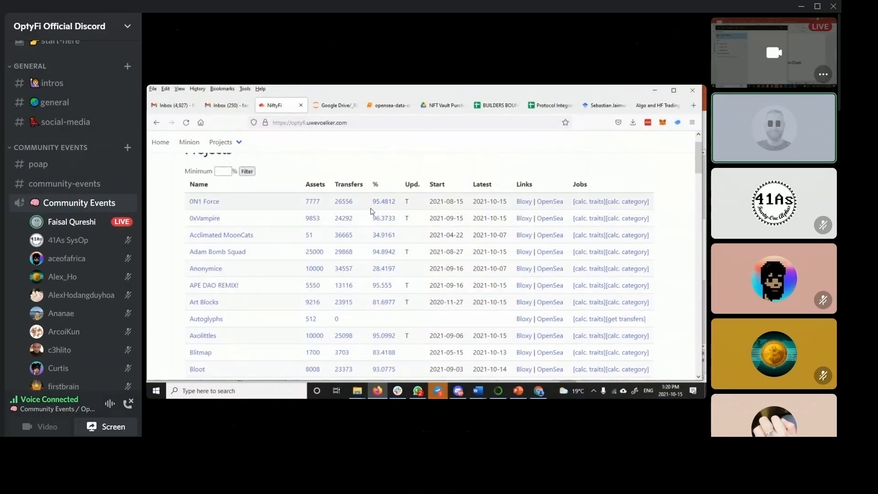
pyautogui.scroll(-3)
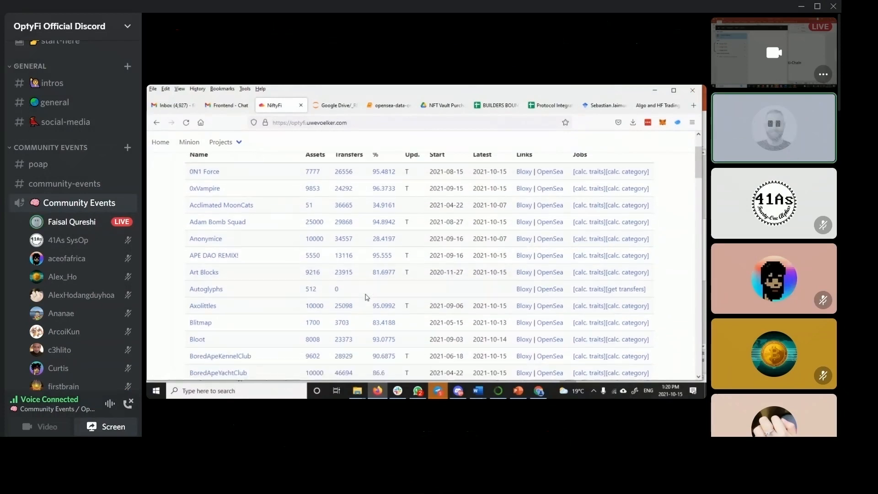
pyautogui.scroll(-3)
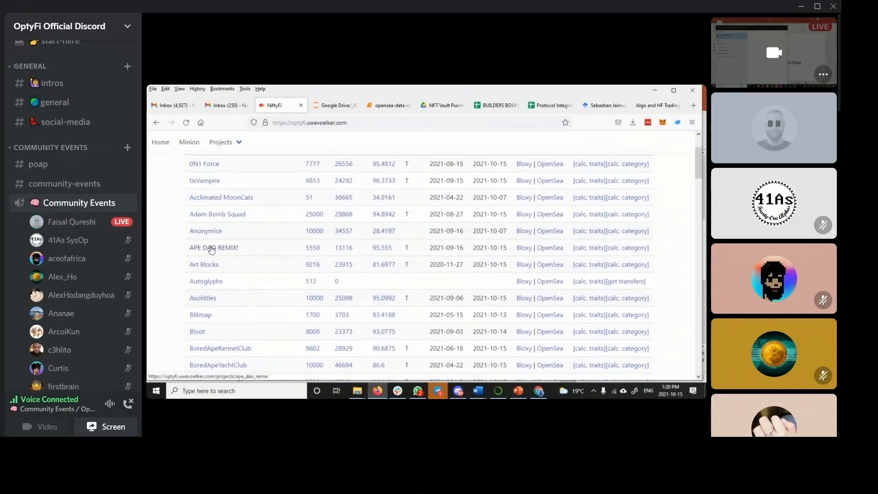
pyautogui.click(213, 248)
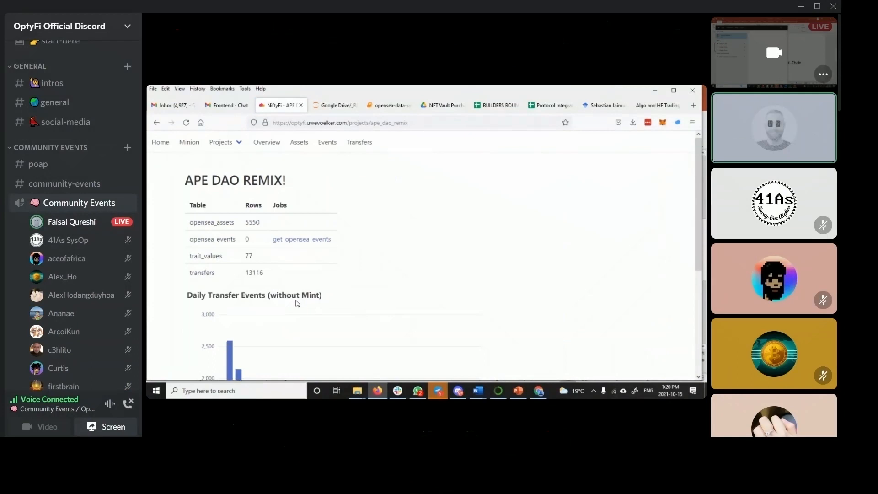
# Select Art Blocks from the Projects dropdown and open asset Art Blocks #0's traits
pyautogui.scroll(-3)
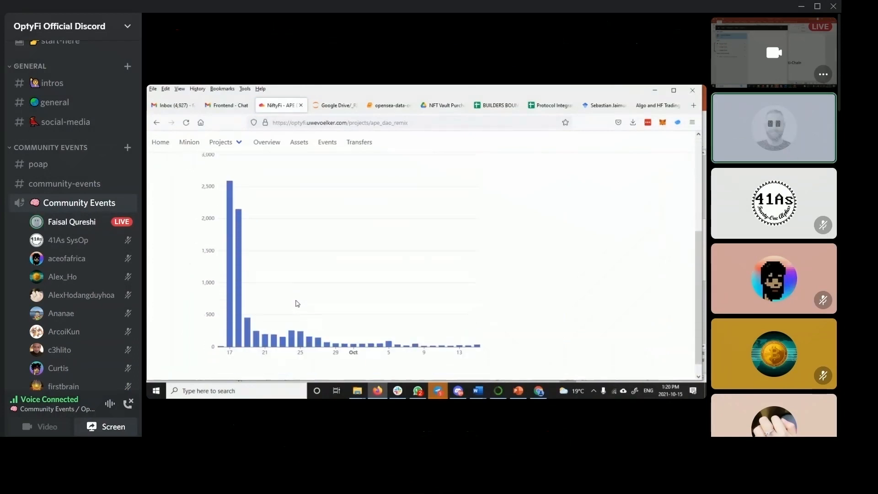
pyautogui.click(222, 142)
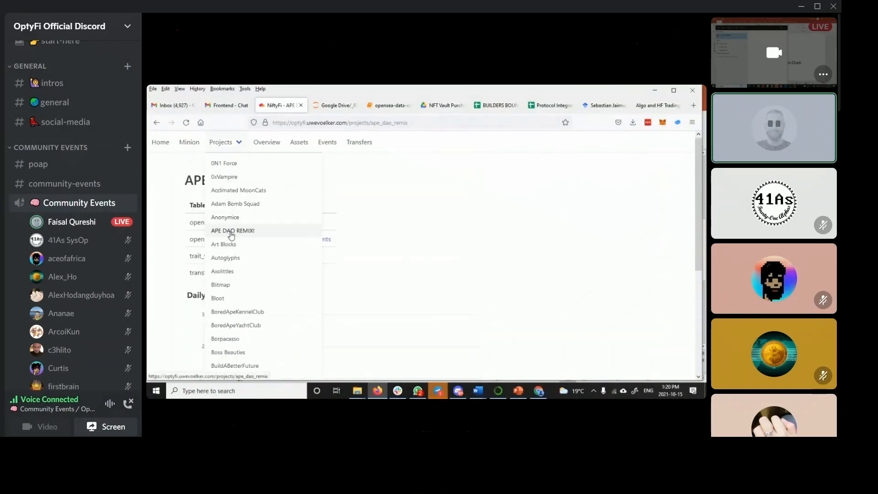
pyautogui.click(223, 244)
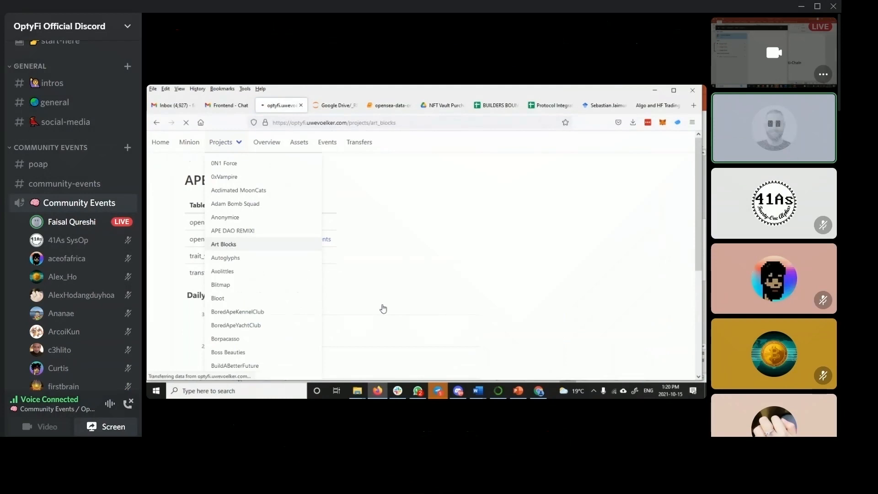
pyautogui.click(224, 244)
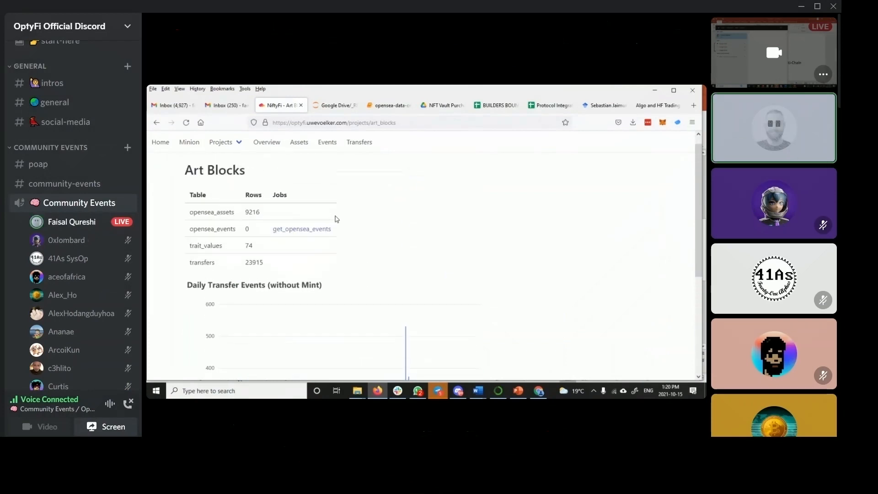
pyautogui.click(298, 142)
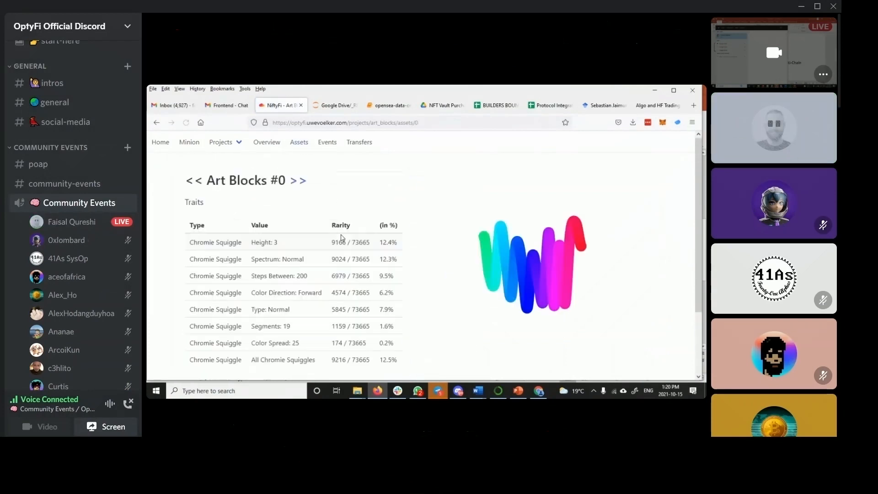
# Scroll the Art Blocks #0 page, then bring the PowerPoint Roadmap slide onto the shared screen
pyautogui.scroll(-3)
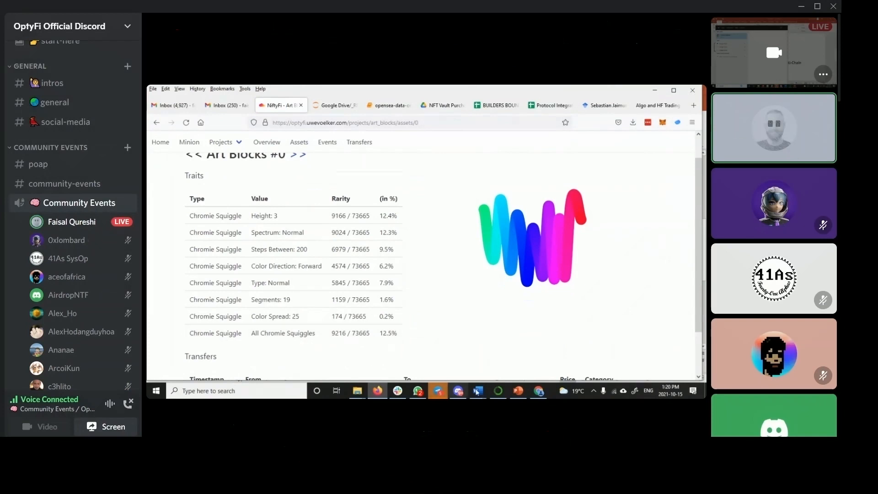
pyautogui.click(477, 390)
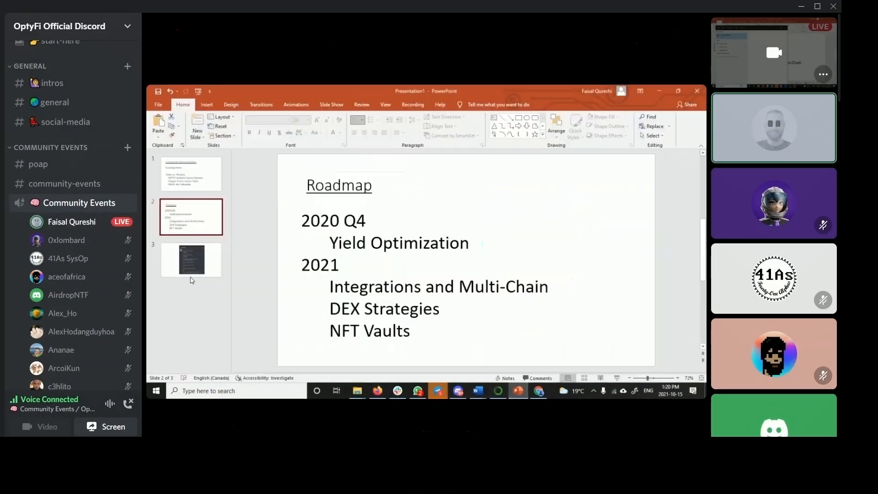
# Show slide 3, the nfts-vaults message with mean prices and bald and pig trade frequencies
pyautogui.click(191, 259)
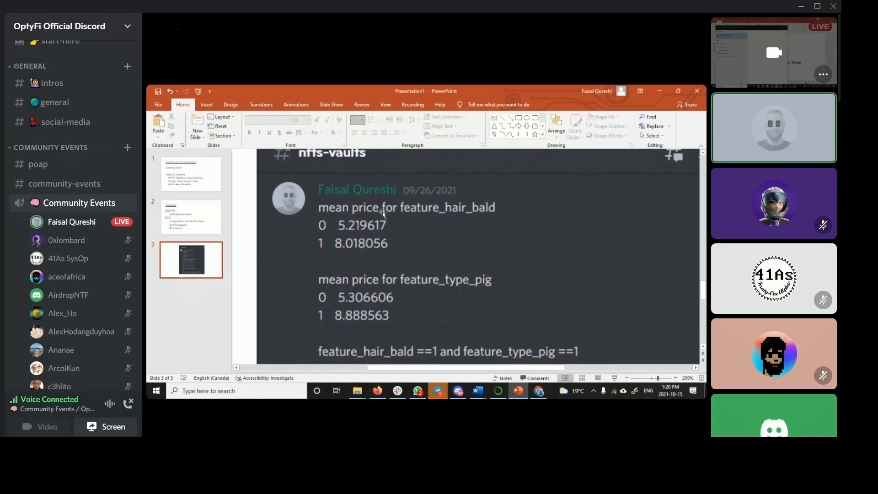
pyautogui.moveTo(456, 234)
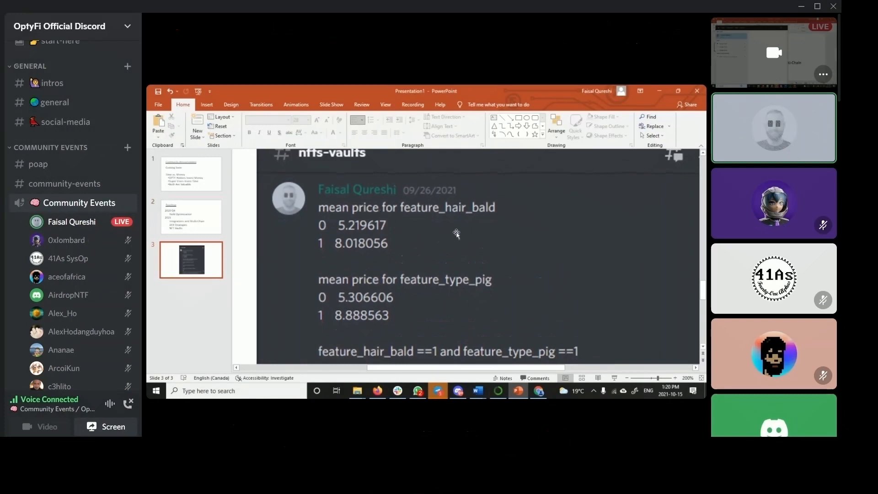
pyautogui.moveTo(318, 244)
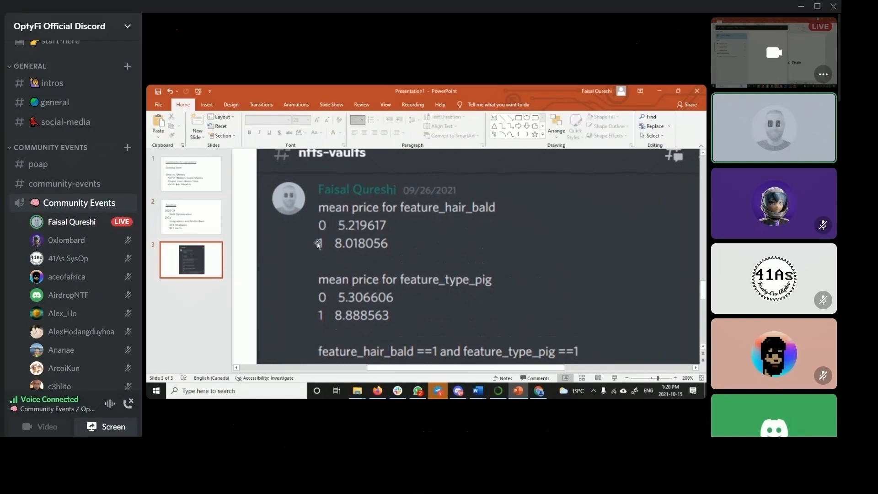
pyautogui.moveTo(339, 234)
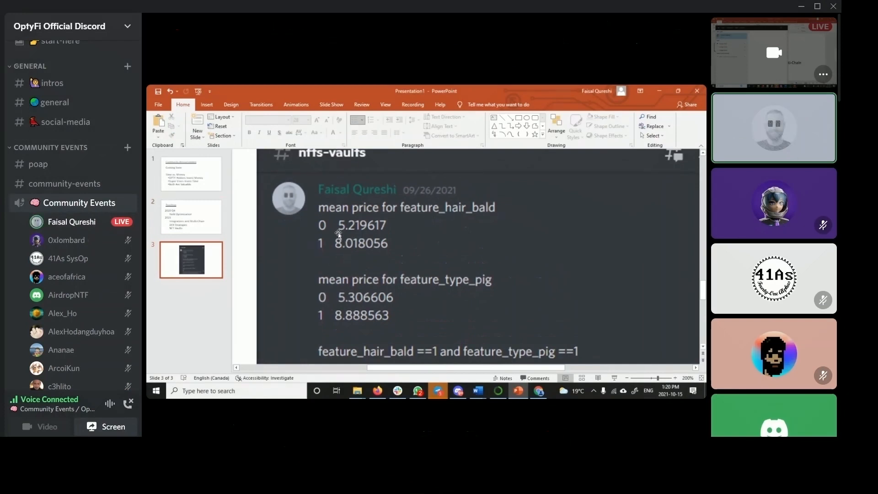
pyautogui.moveTo(345, 259)
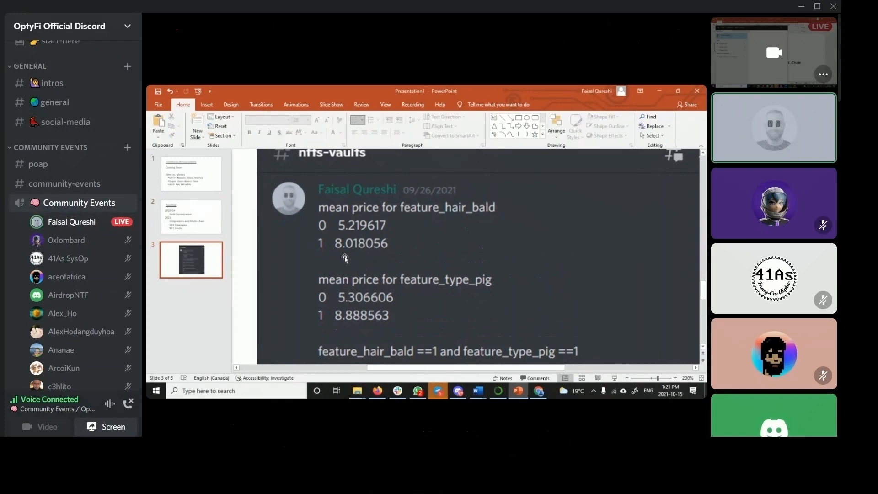
pyautogui.moveTo(346, 252)
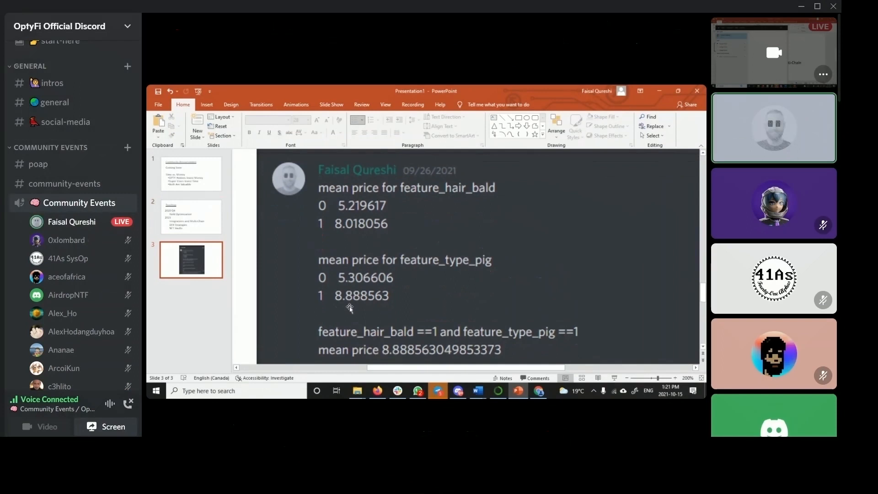
pyautogui.scroll(-3)
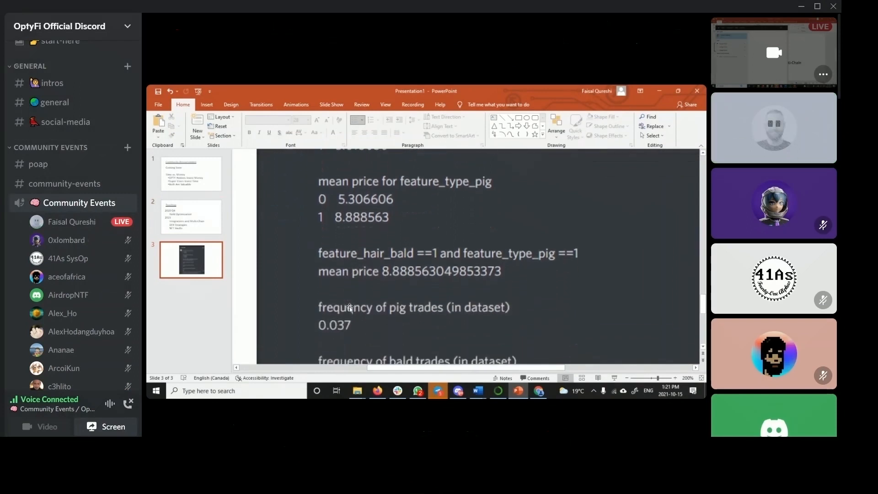
pyautogui.scroll(-3)
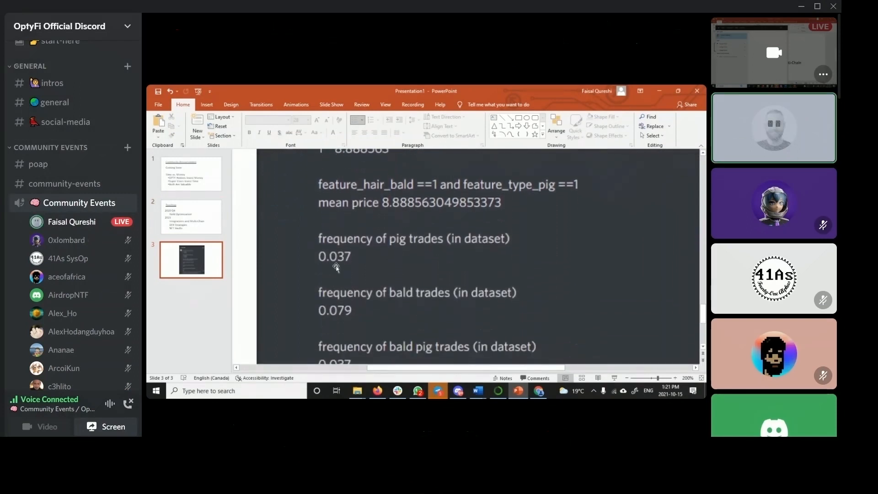
pyautogui.moveTo(376, 317)
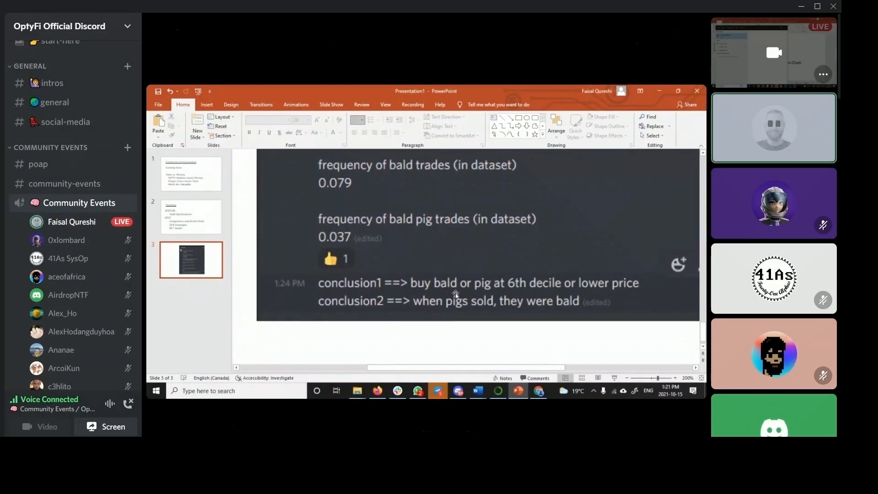
pyautogui.moveTo(533, 291)
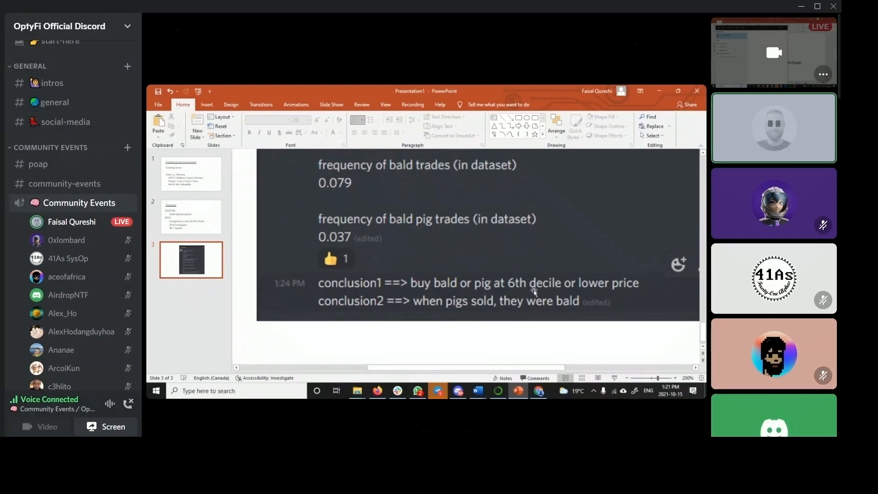
pyautogui.moveTo(632, 197)
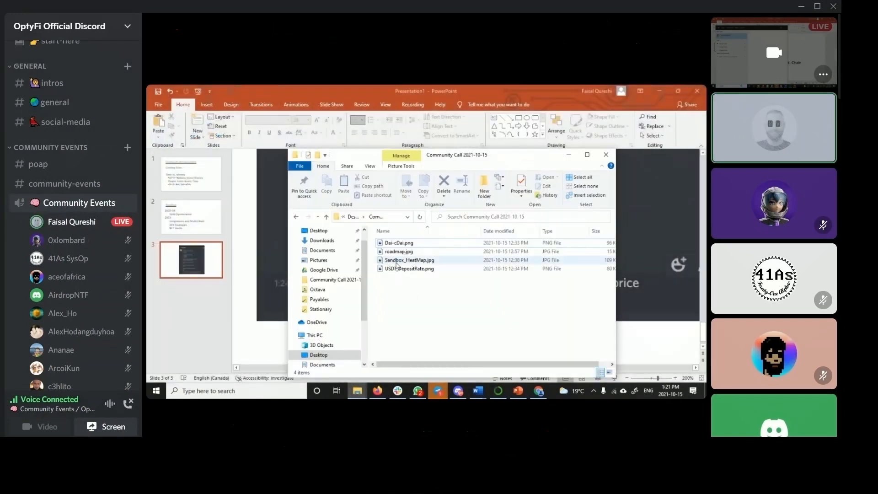
# Open Sandbox_HeatMap.jpg in Photos, then bring the browser window forward
pyautogui.click(409, 259)
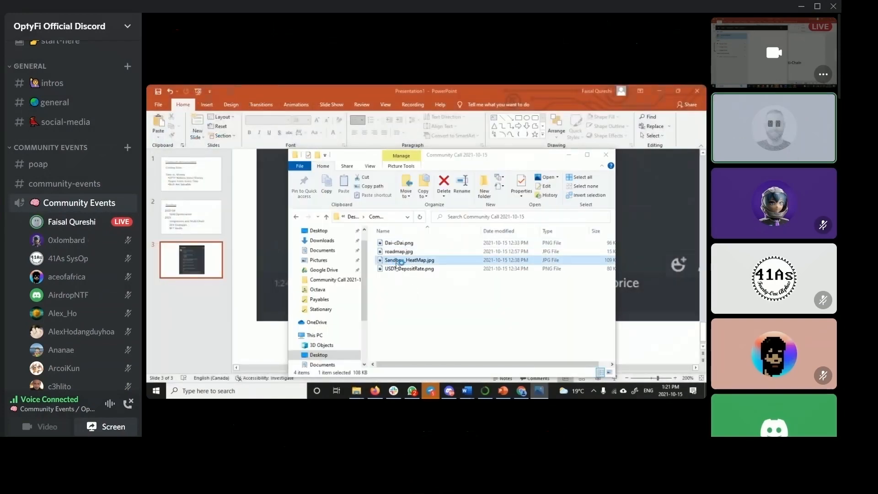
pyautogui.doubleClick(409, 259)
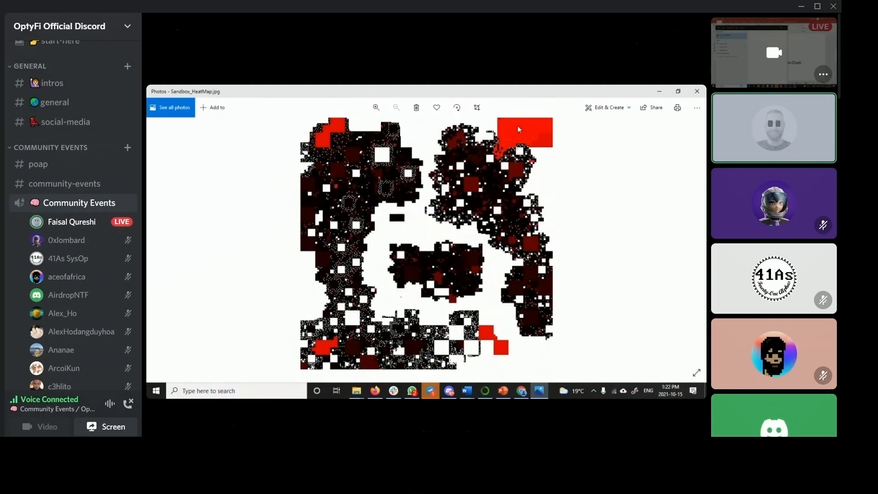
pyautogui.moveTo(474, 188)
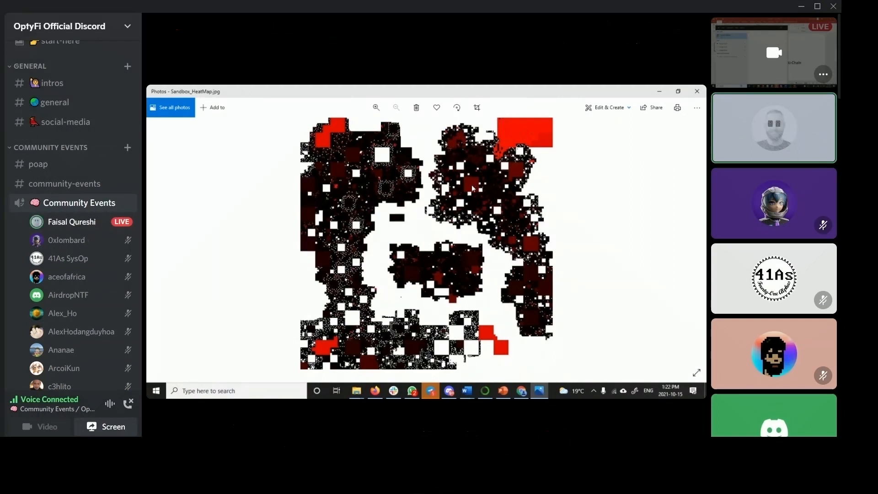
pyautogui.moveTo(521, 136)
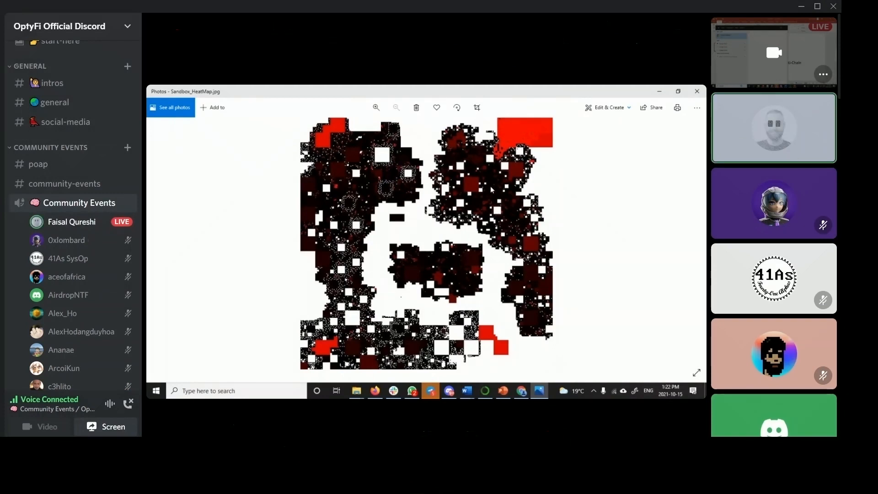
pyautogui.moveTo(519, 151)
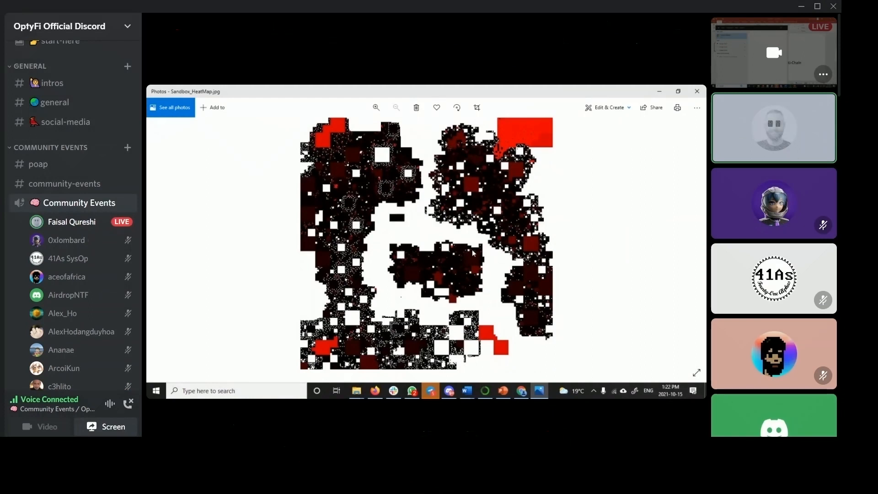
pyautogui.moveTo(696, 101)
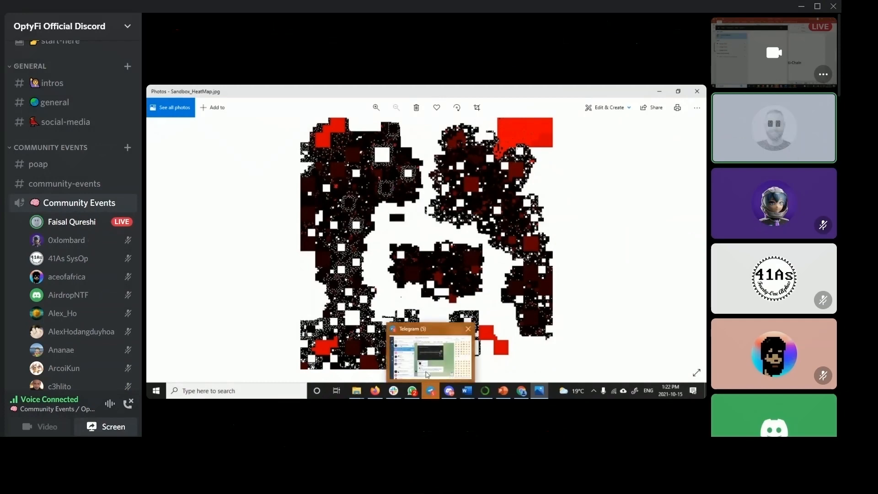
pyautogui.click(430, 390)
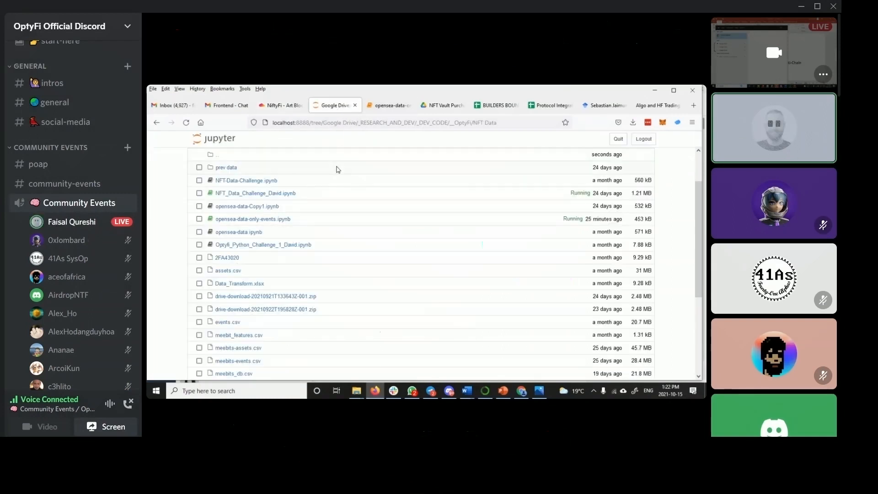
# Open the tab showing the OpenSea, WyvernExchange and NFT Vault flow diagram
pyautogui.click(442, 105)
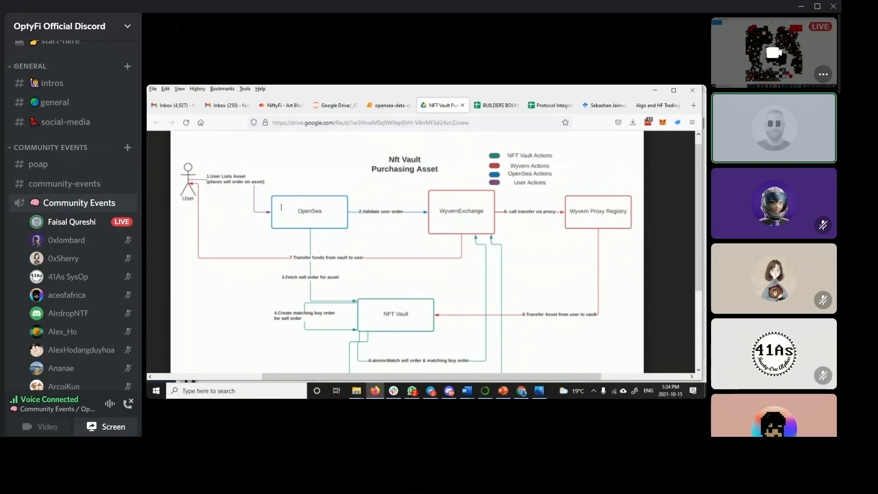
# Switch to the NiftyFi Art Blocks #0 tab and scroll down to its traits table
pyautogui.click(277, 105)
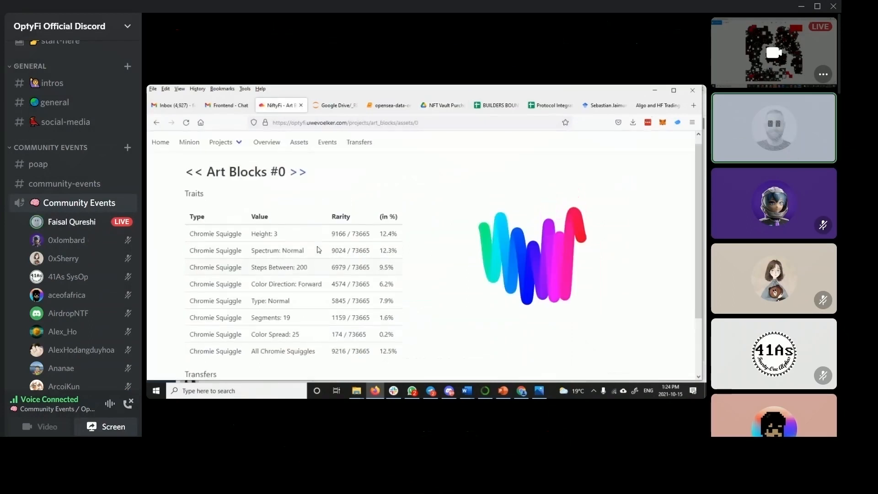
pyautogui.scroll(-3)
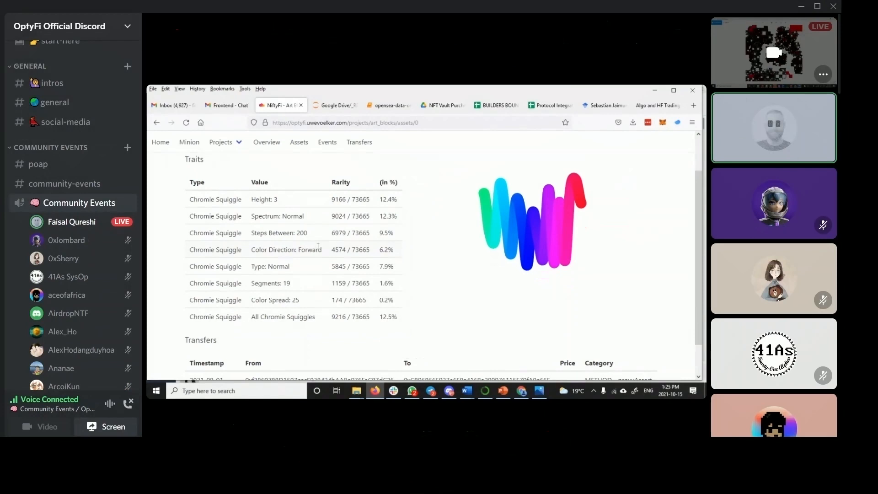
# Bring back the bald-and-pig conclusions slide, then switch to the Discord call window
pyautogui.click(501, 390)
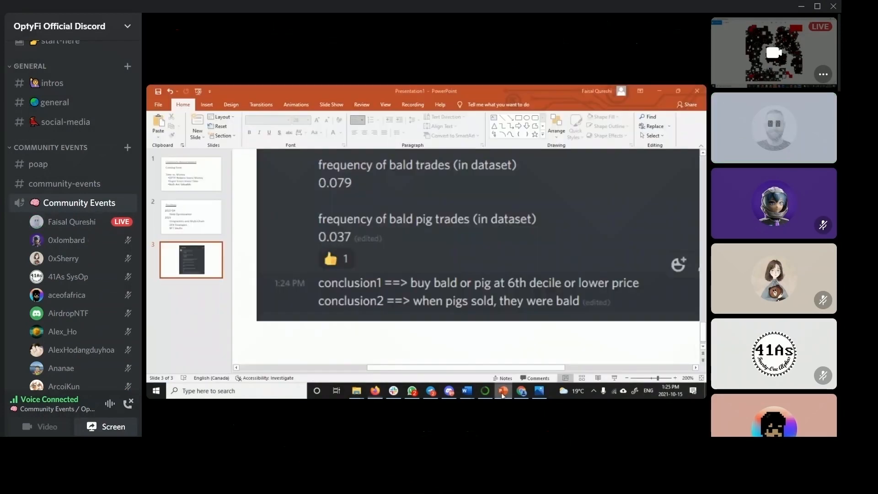
pyautogui.click(191, 217)
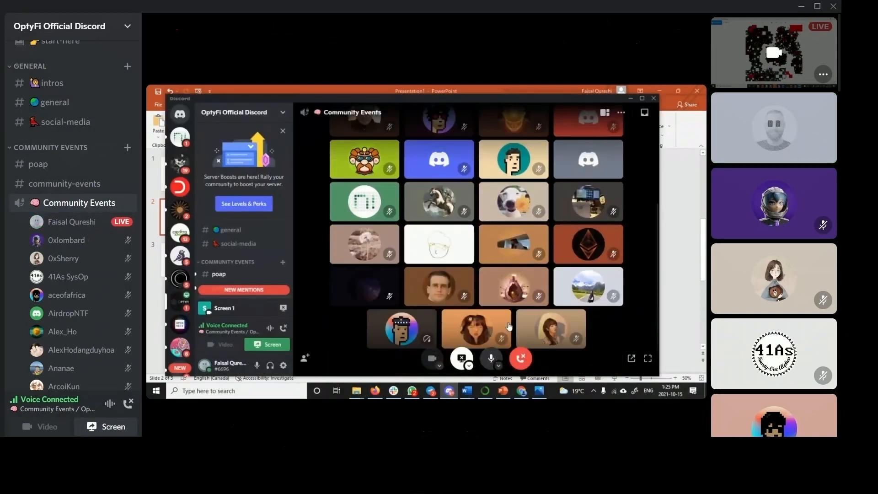
pyautogui.moveTo(459, 359)
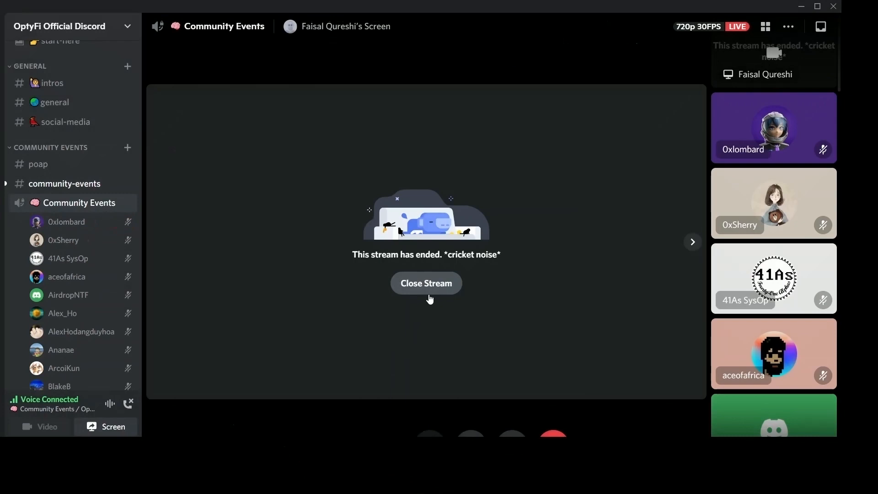
# Close the ended stream view and watch the presenter's restarted screen share
pyautogui.click(426, 282)
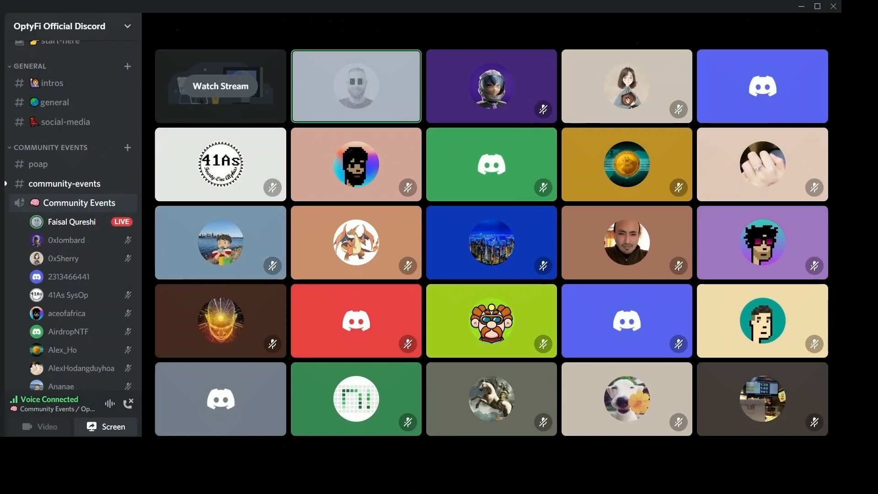
pyautogui.click(220, 86)
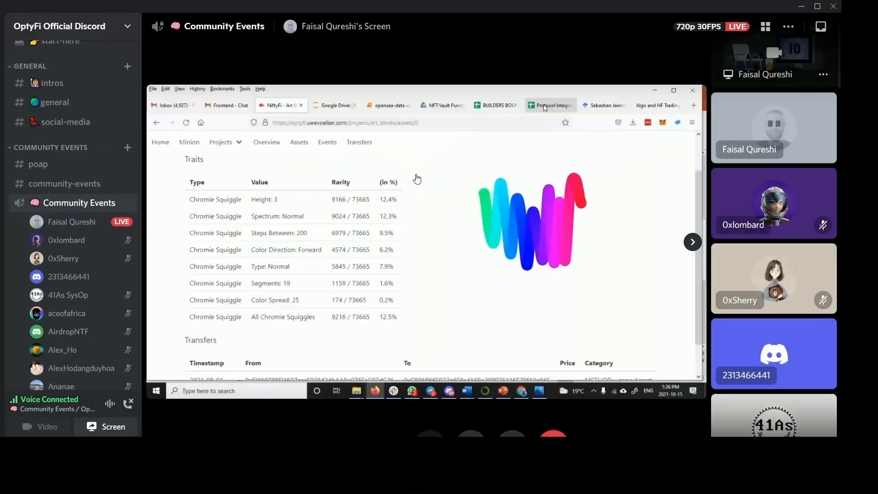
# Show the Protocol Integration Pipeline spreadsheet's Future Integrations sheet and scroll it right
pyautogui.click(549, 105)
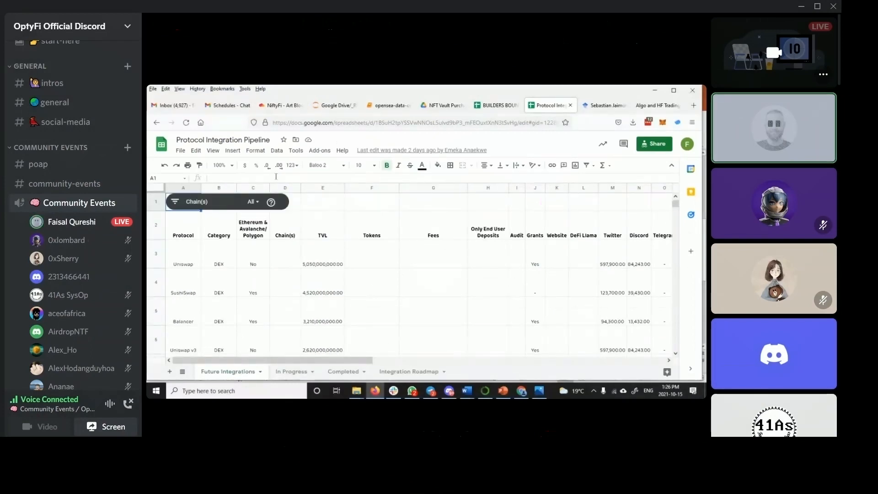
pyautogui.hscroll(3)
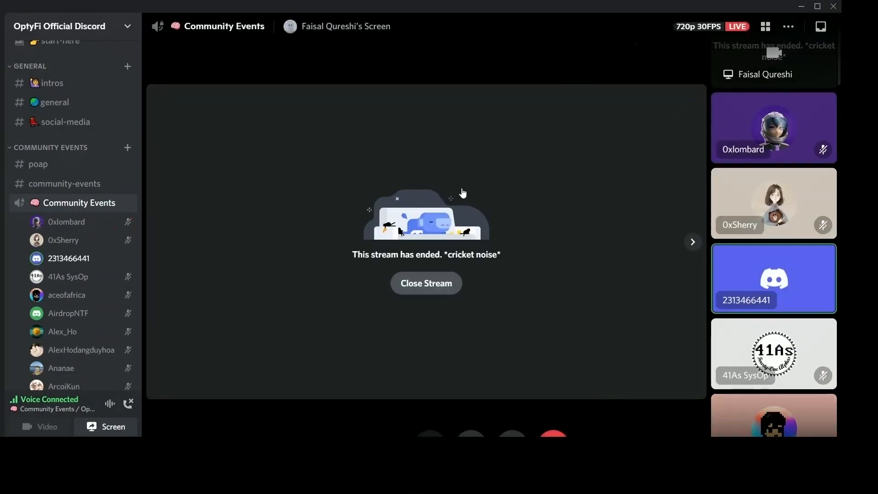
# Dismiss the ended stream to reveal the Community Events participant grid
pyautogui.click(425, 282)
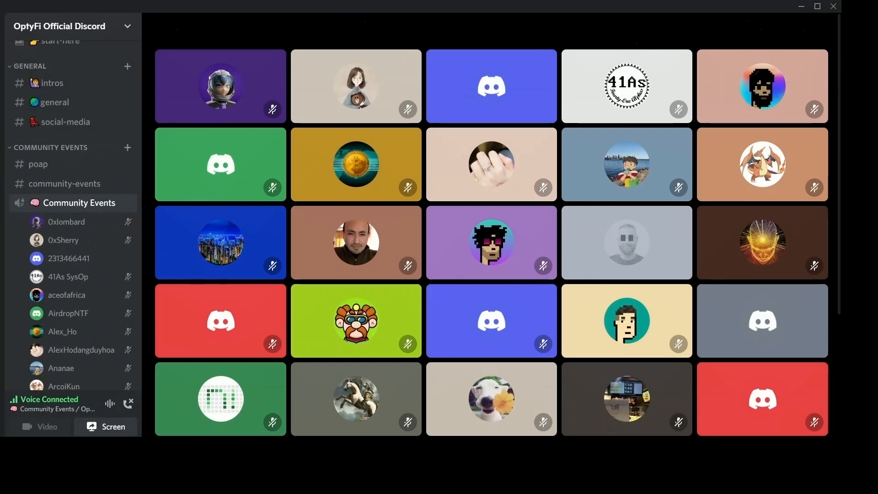
pyautogui.click(491, 85)
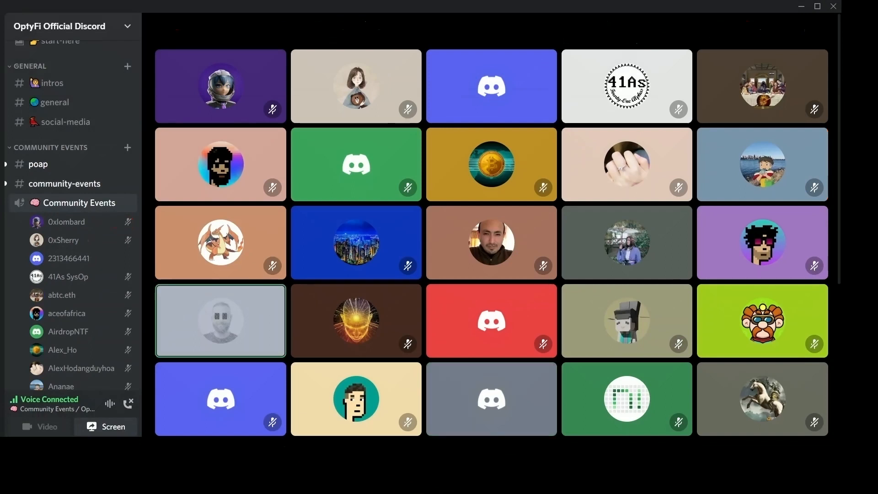
pyautogui.click(491, 85)
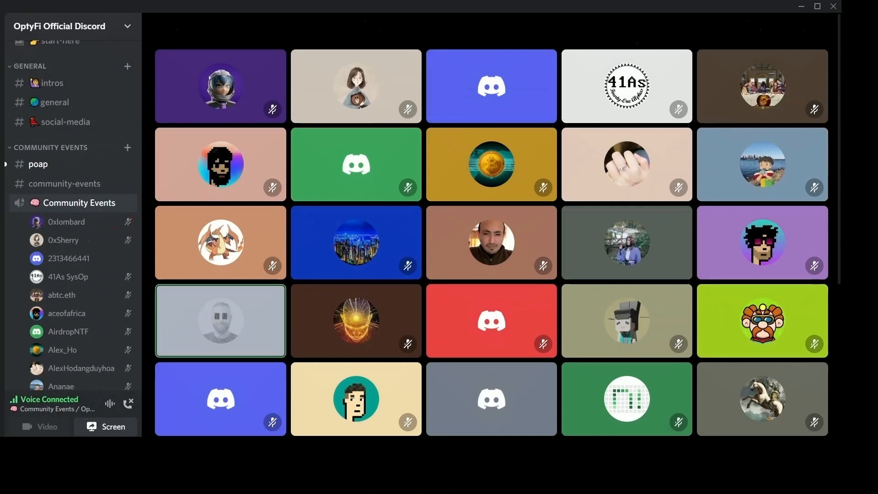
pyautogui.click(491, 86)
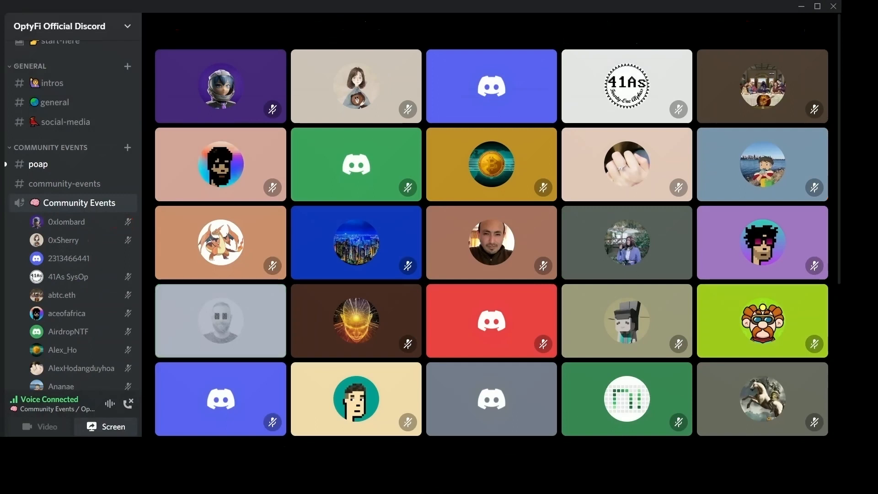
pyautogui.click(220, 320)
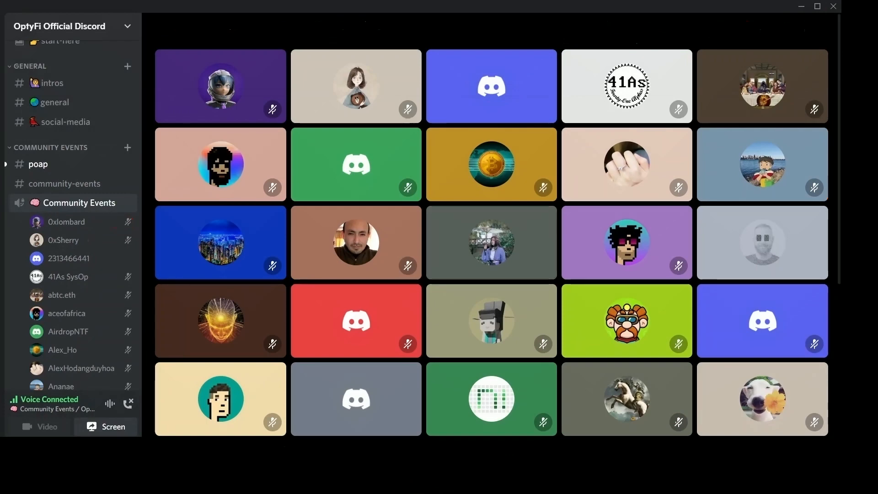
pyautogui.click(491, 86)
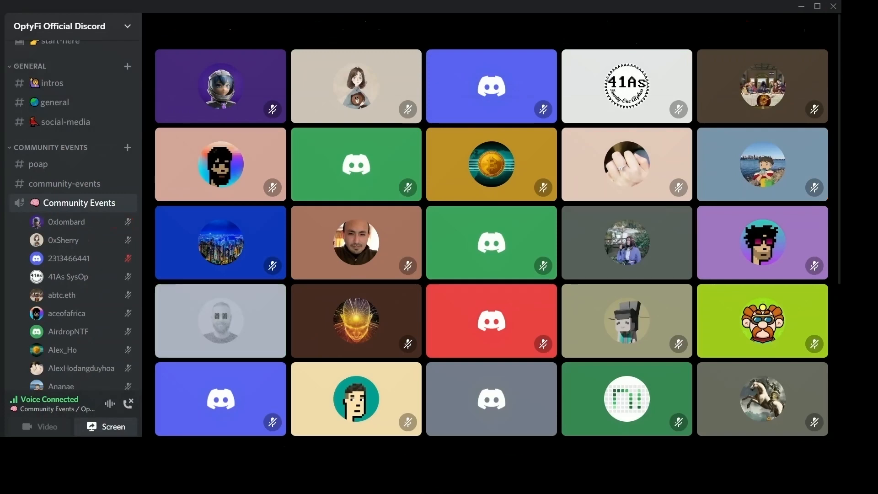
pyautogui.click(220, 320)
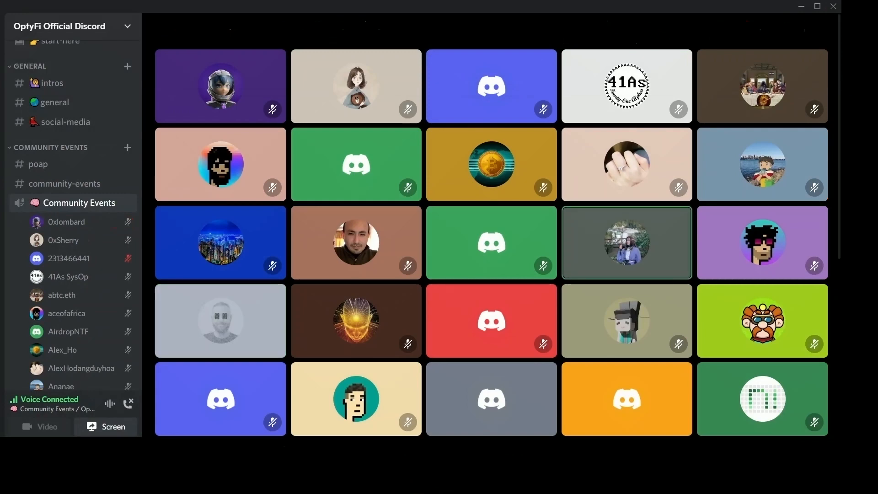
# Scroll far down the voice channel member list to reach the participant
pyautogui.scroll(-3)
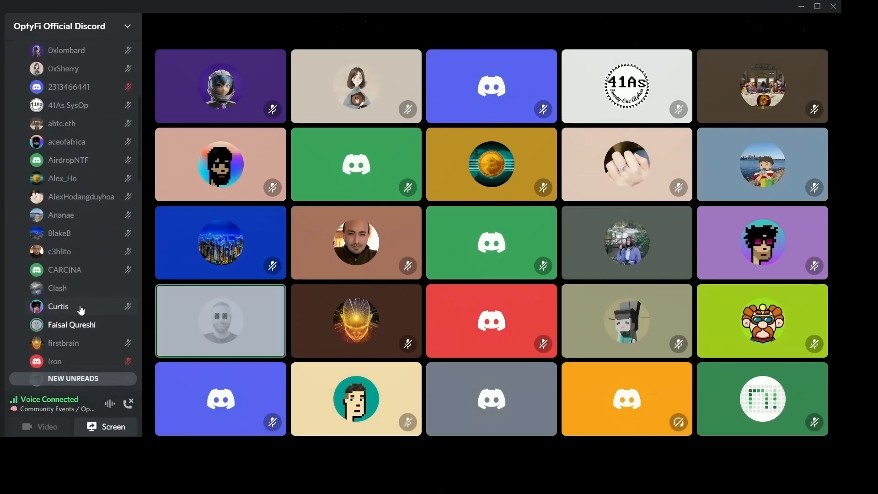
pyautogui.scroll(-3)
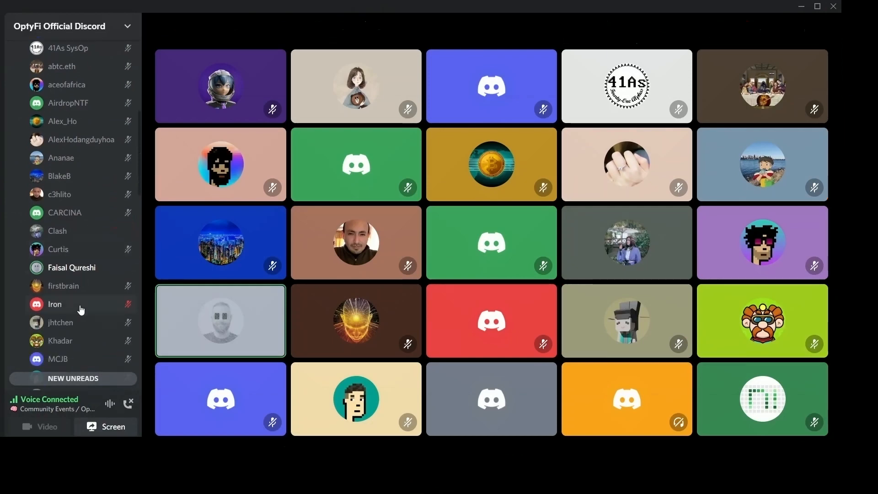
pyautogui.scroll(-3)
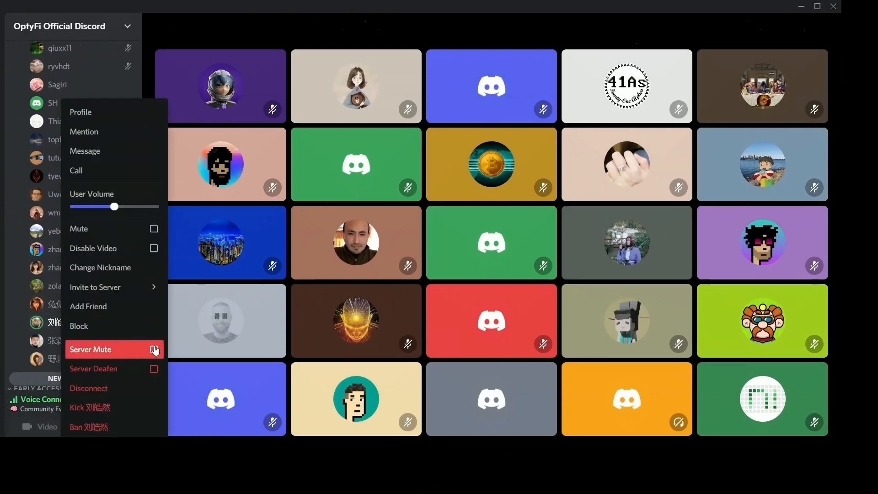
# Server-mute the call participant from their context menu and close the menu
pyautogui.click(154, 349)
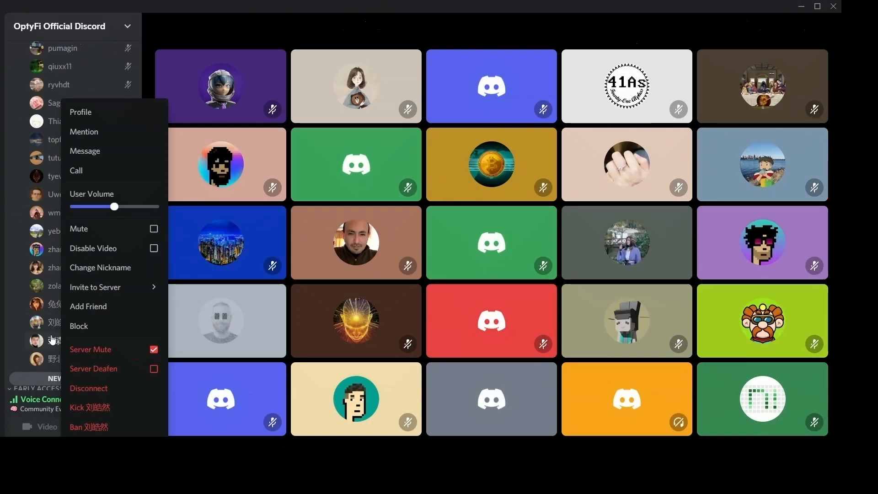
pyautogui.moveTo(112, 369)
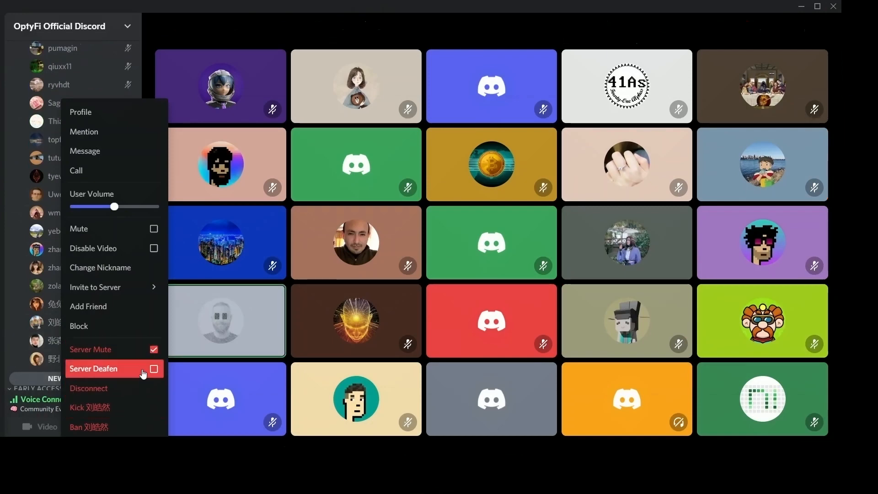
pyautogui.moveTo(89, 349)
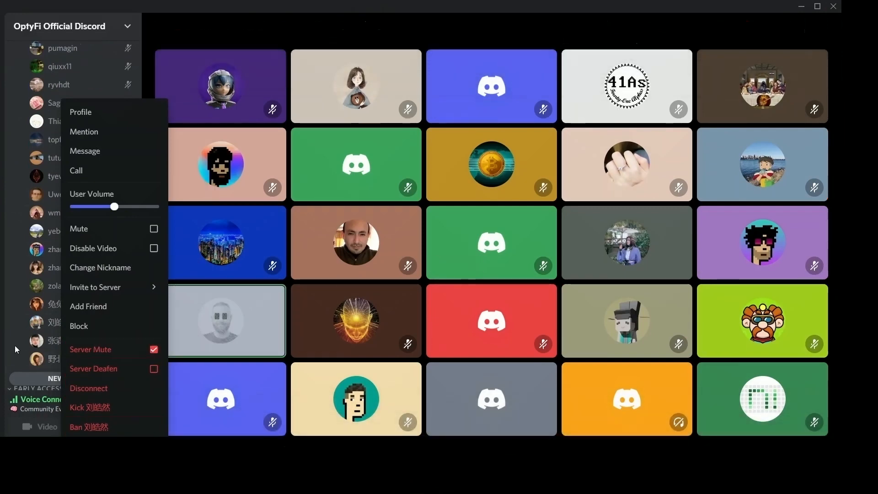
pyautogui.click(15, 347)
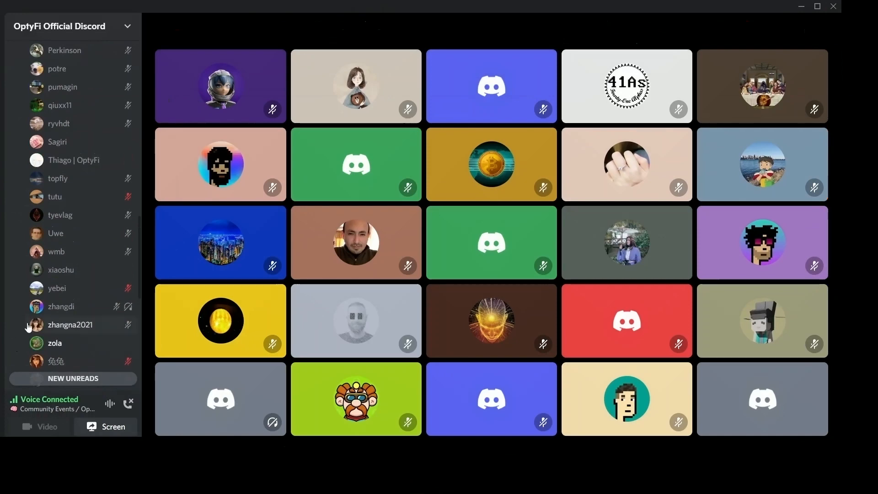
pyautogui.moveTo(18, 335)
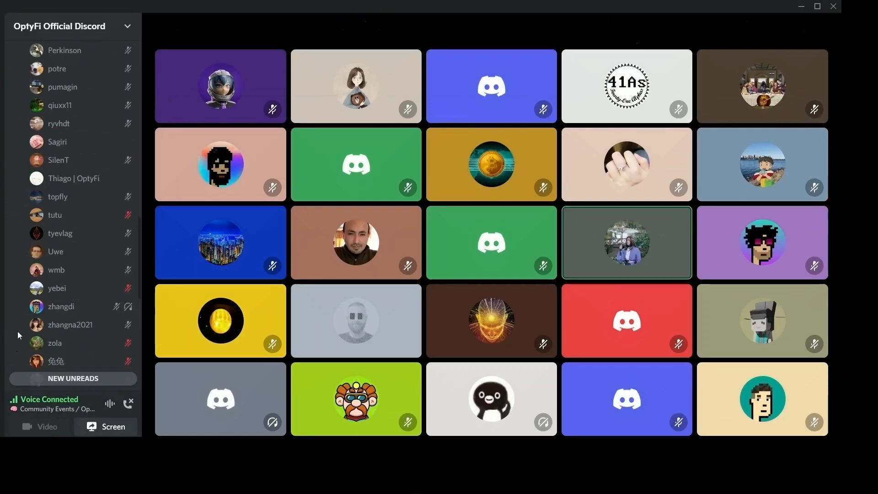
pyautogui.click(355, 320)
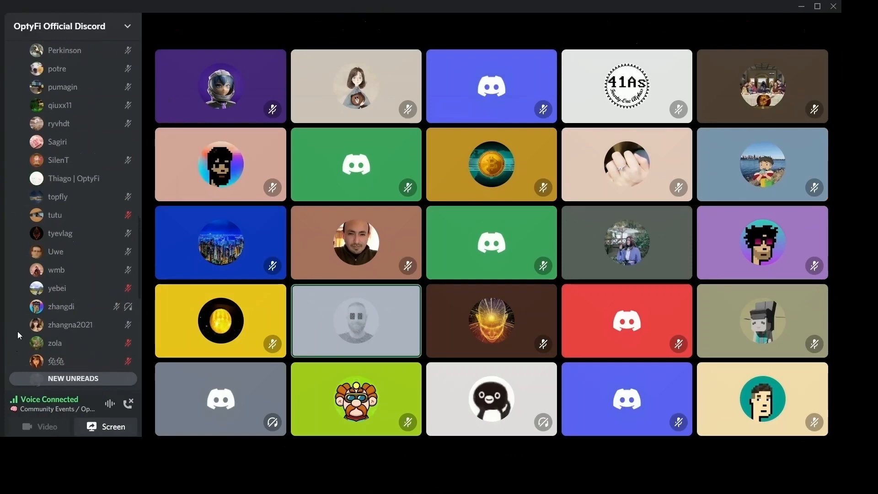